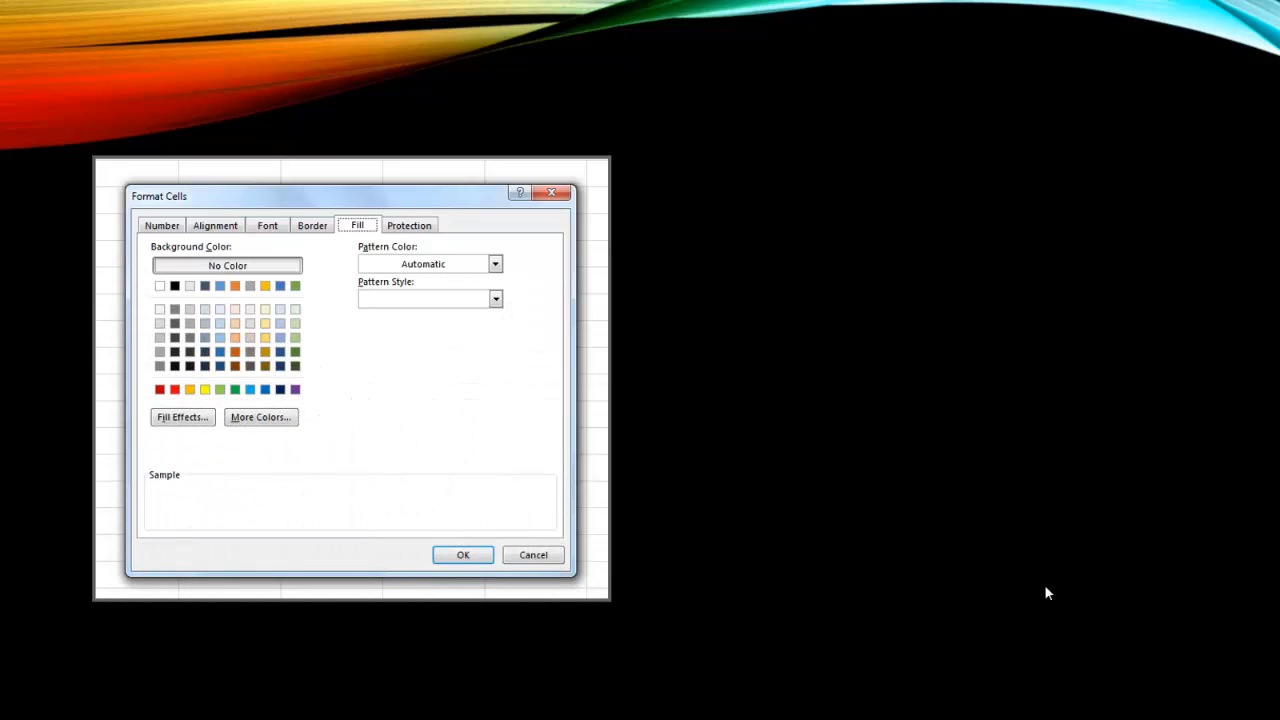
mouse_move(984, 554)
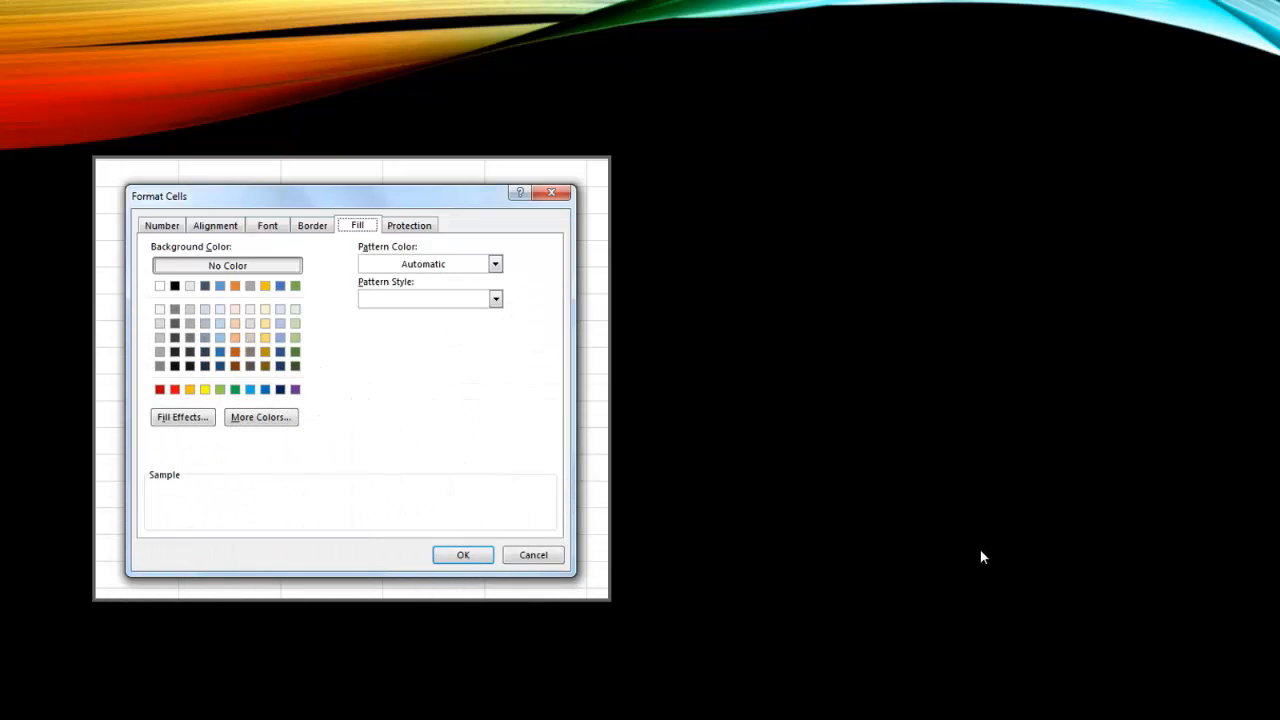
mouse_move(944, 582)
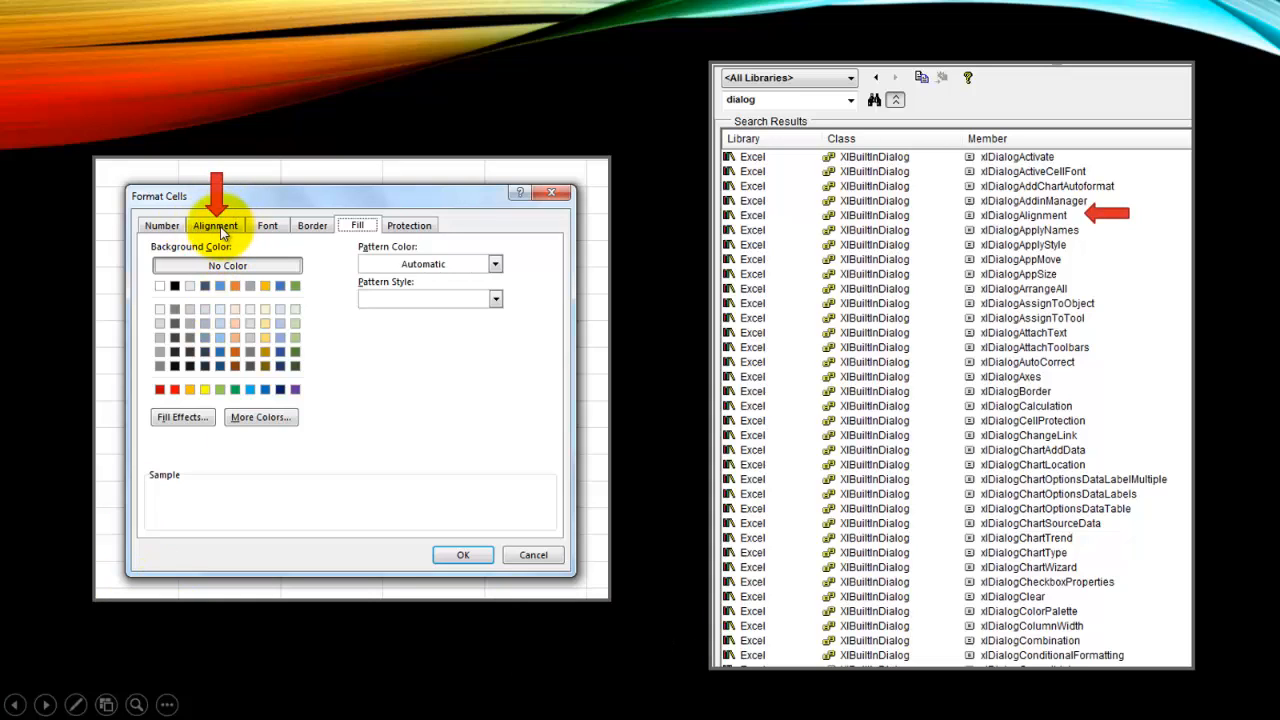
Step: Reveal the Object Browser listing of built-in dialog constants beside the Format Cells image
click(1020, 216)
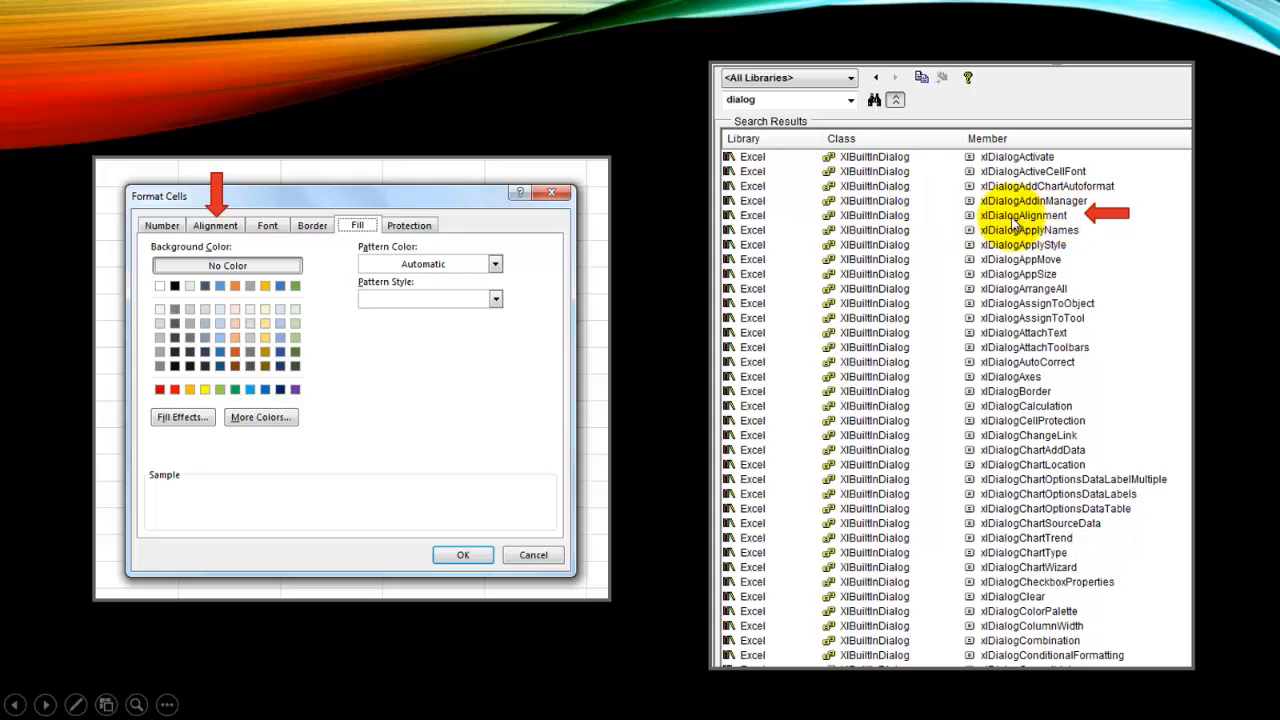
mouse_move(616, 564)
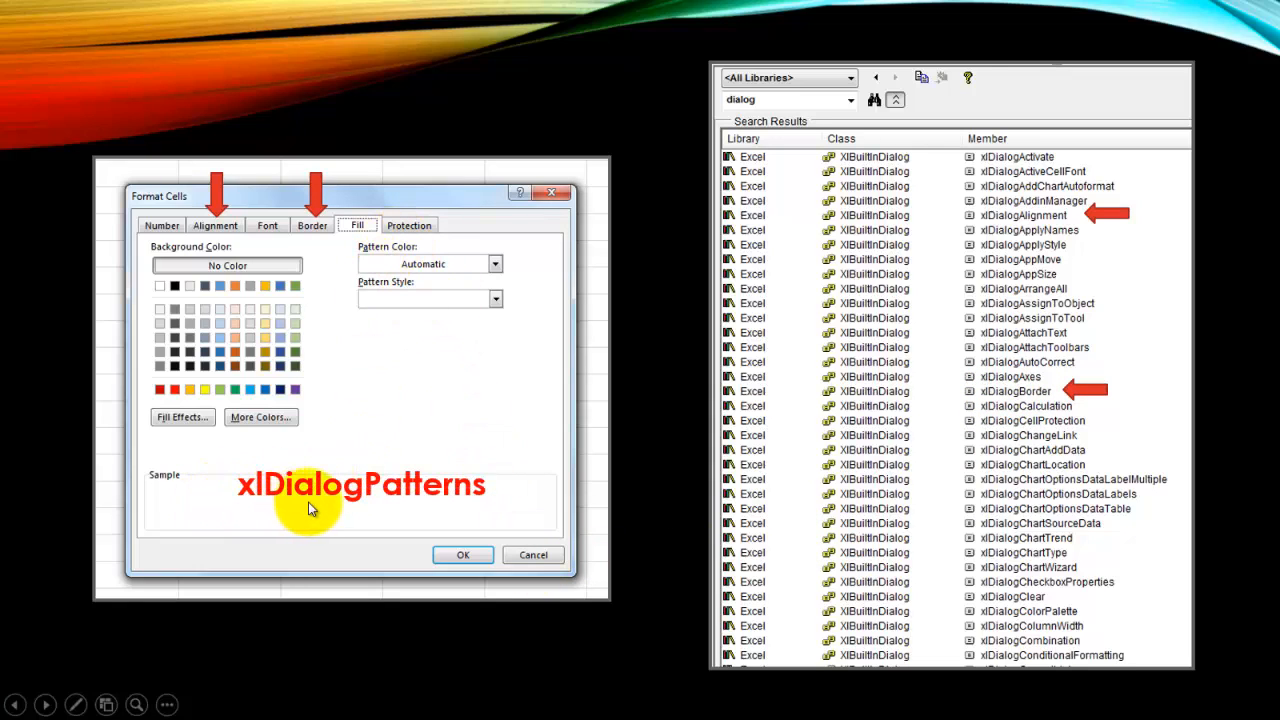
mouse_move(664, 512)
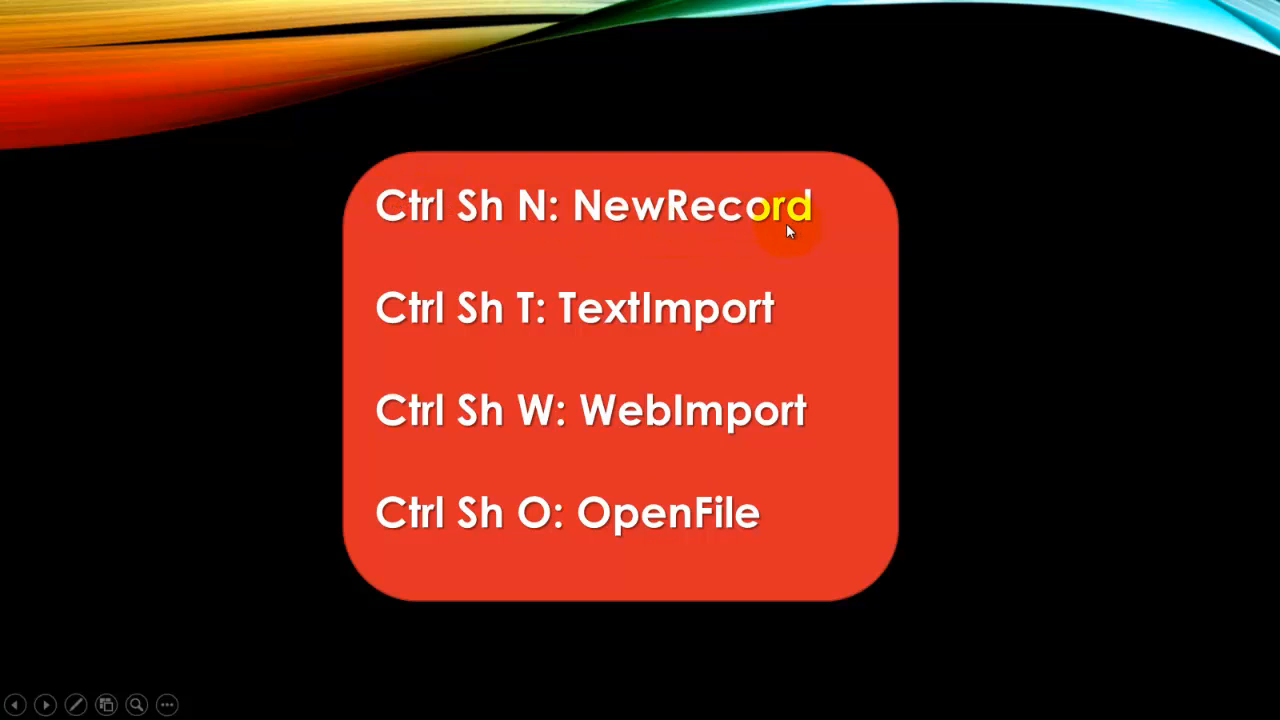
mouse_move(580, 330)
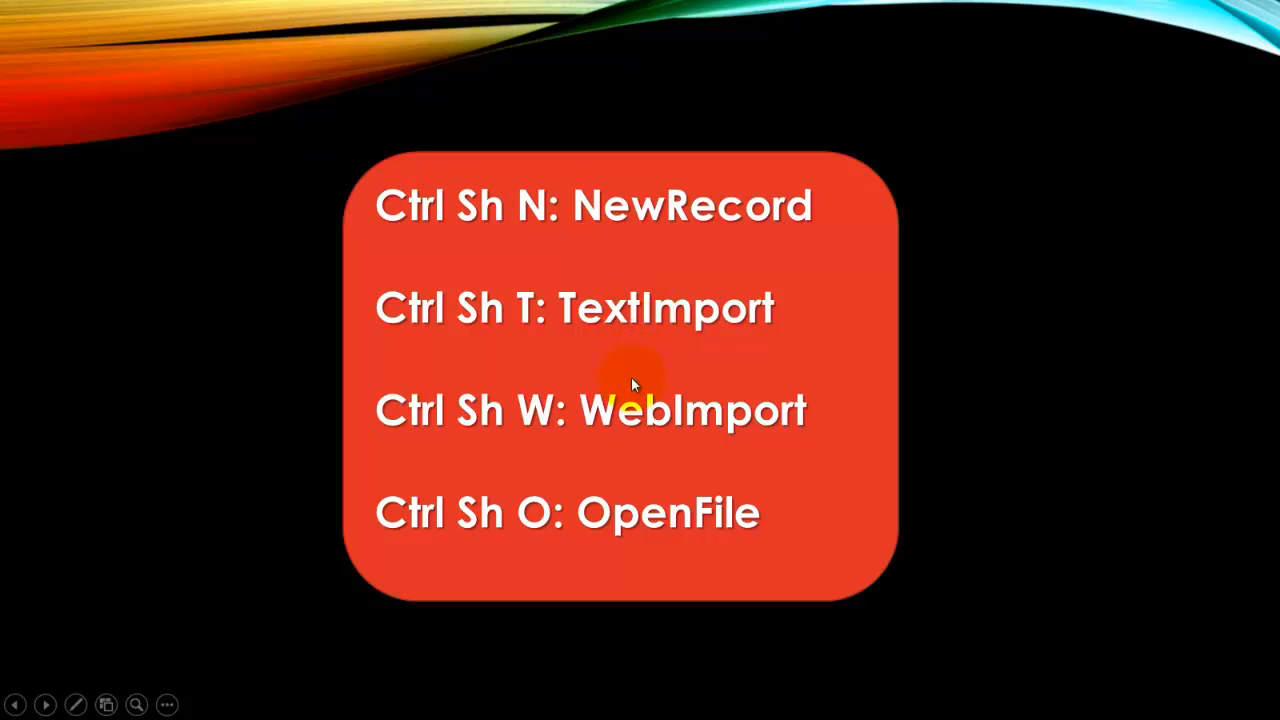
mouse_move(664, 444)
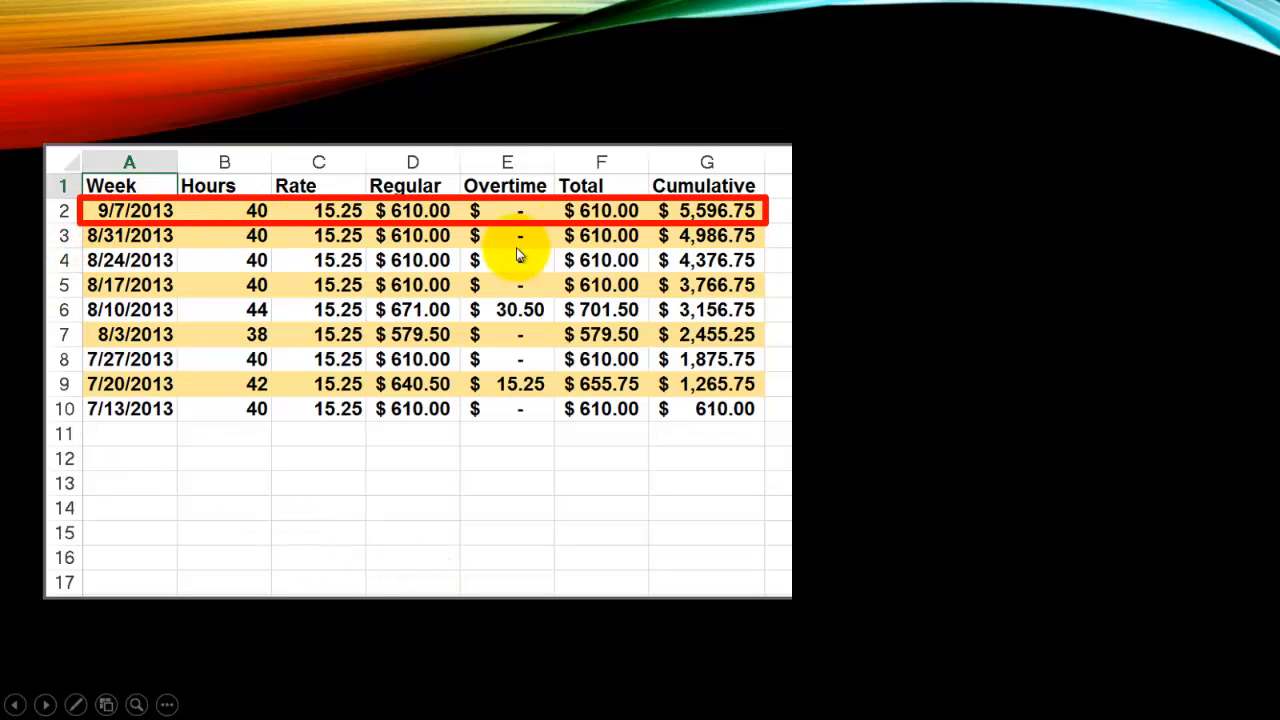
mouse_move(356, 252)
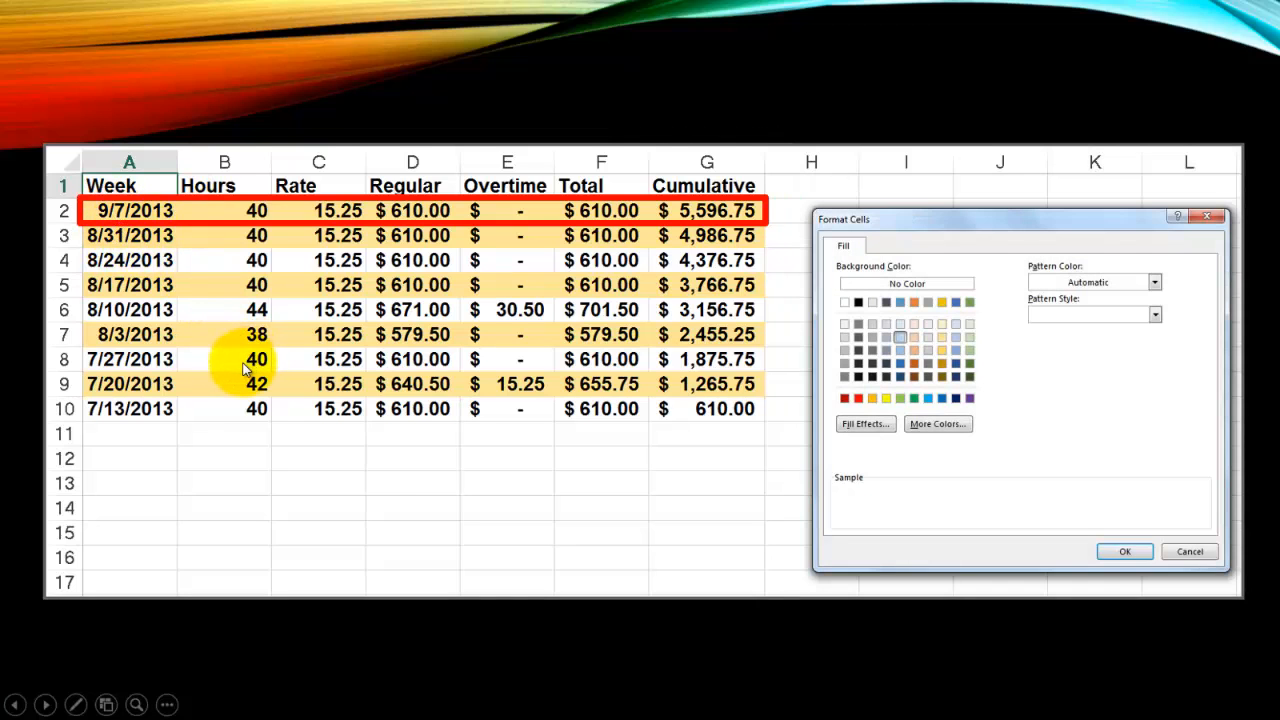
mouse_move(1032, 478)
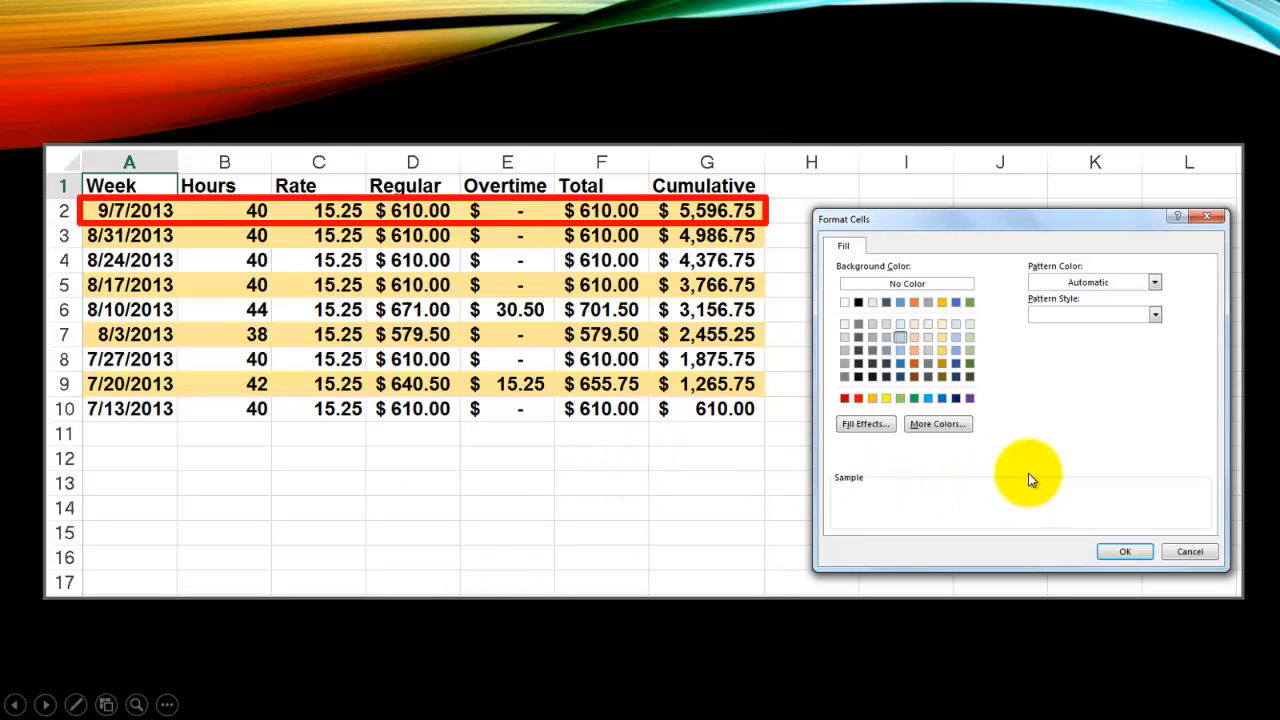
mouse_move(402, 292)
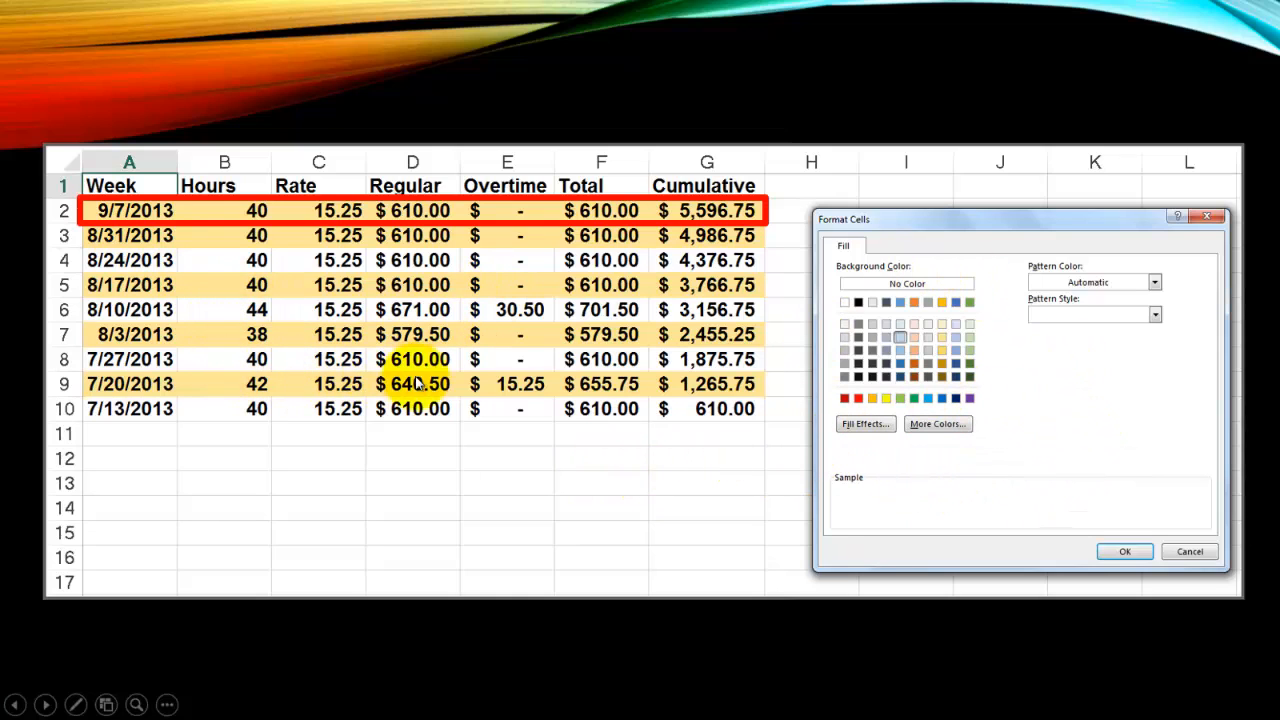
mouse_move(248, 444)
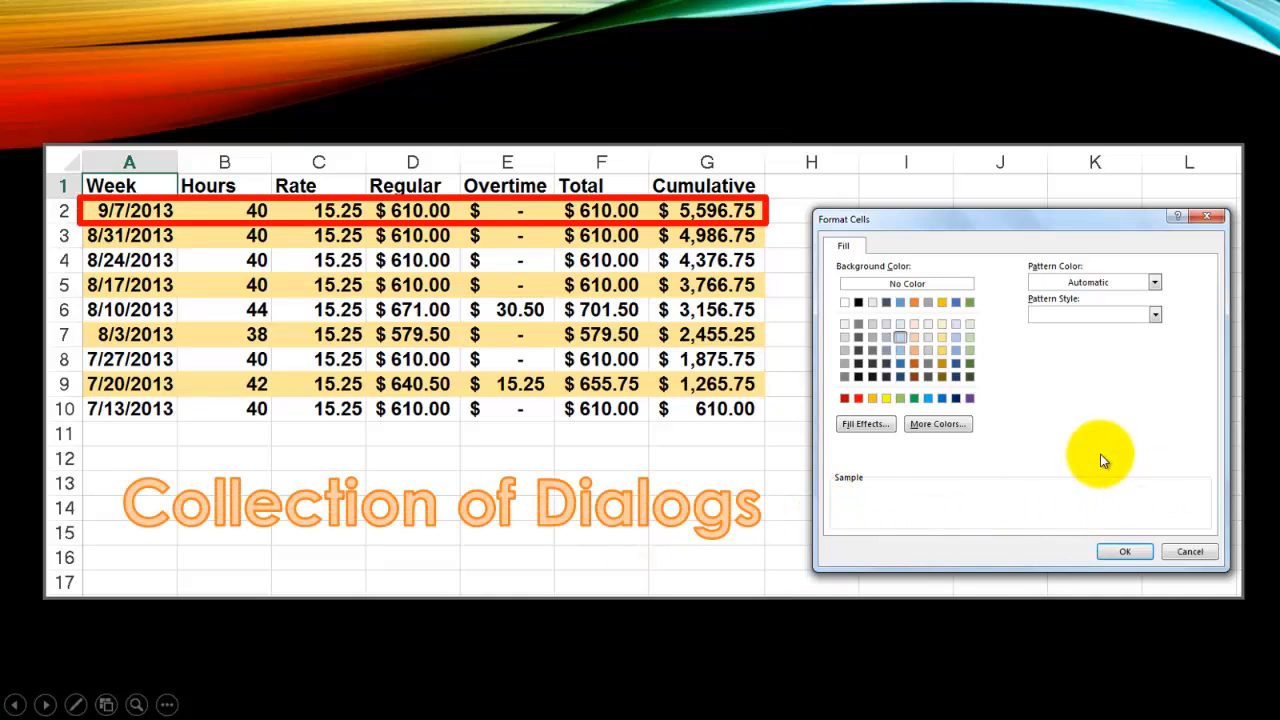
mouse_move(1080, 456)
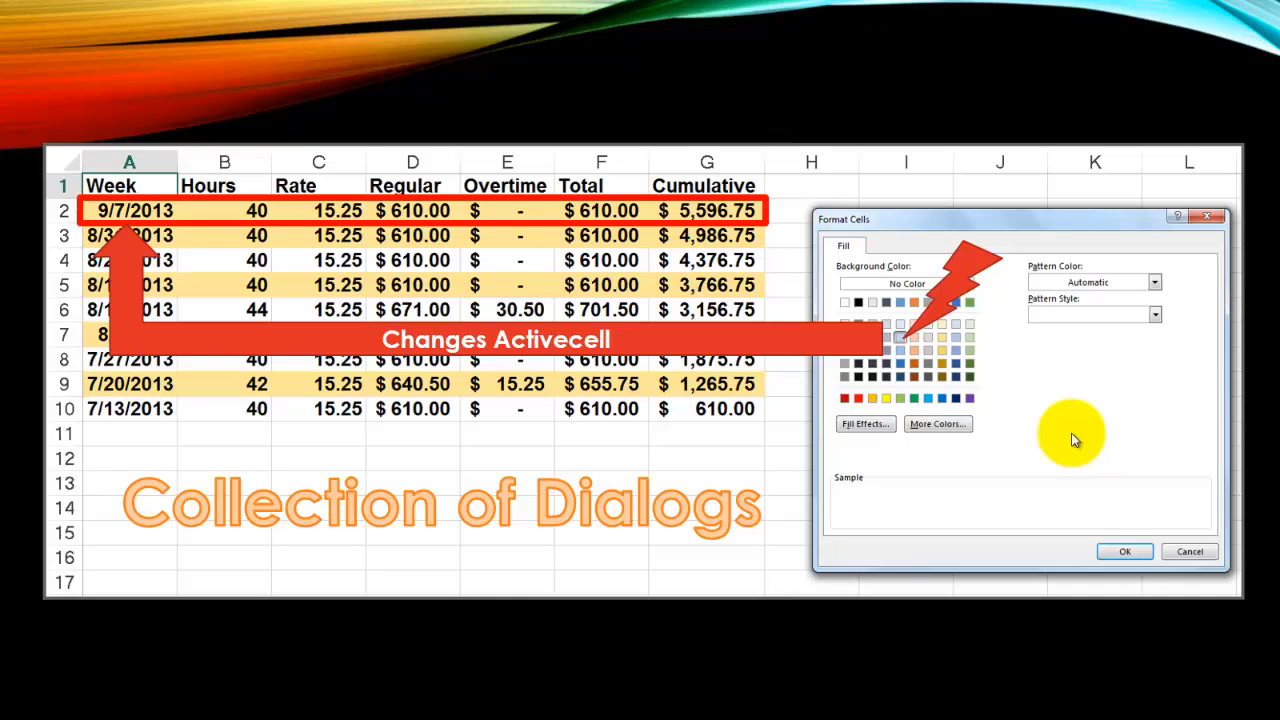
mouse_move(1004, 424)
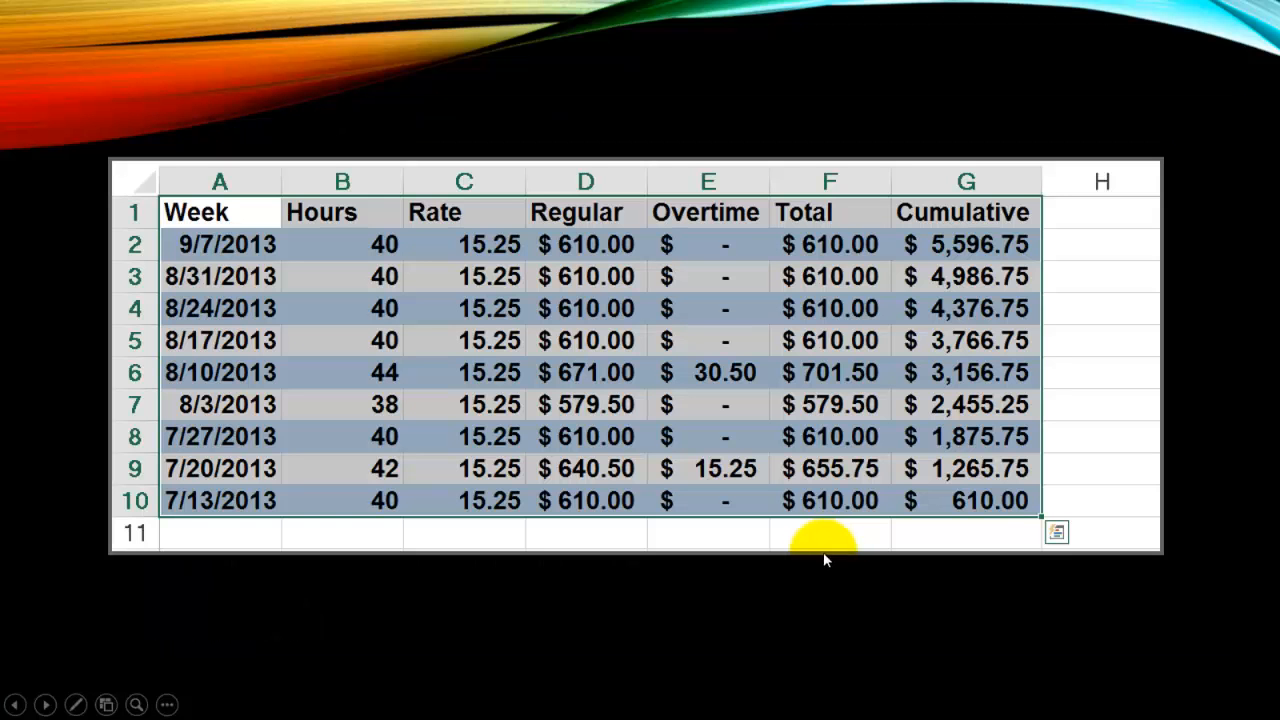
mouse_move(668, 644)
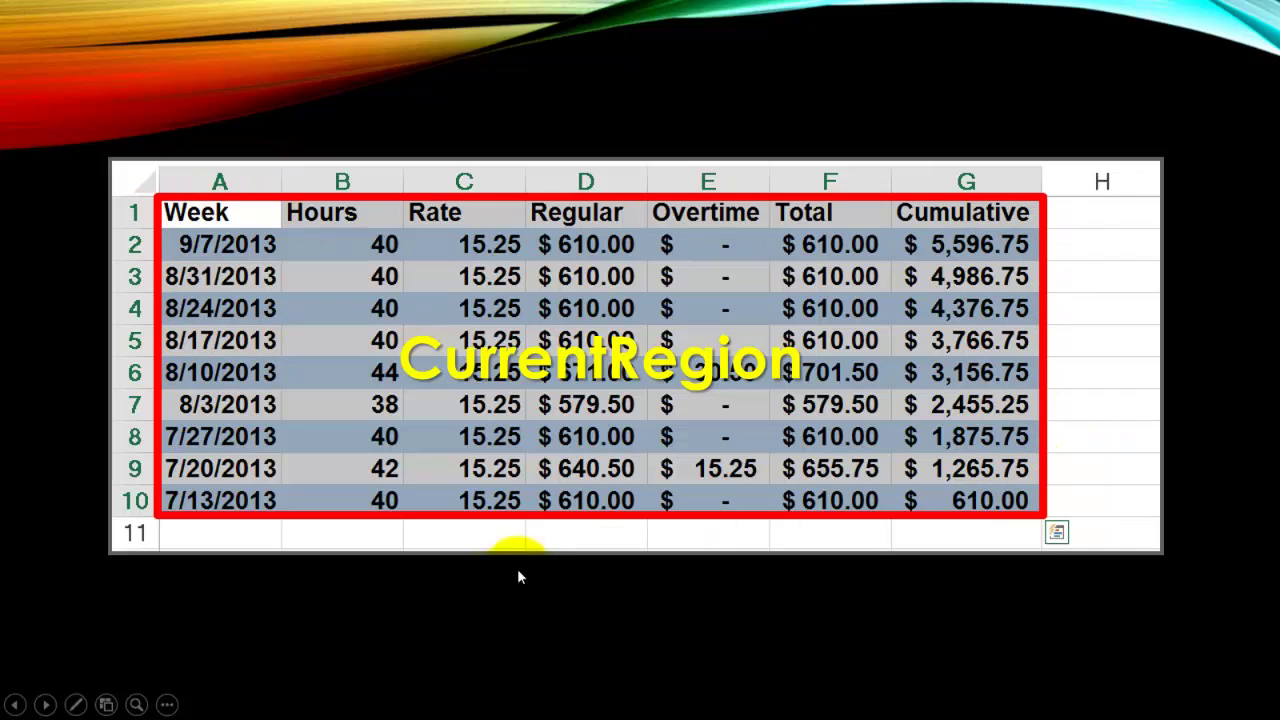
mouse_move(192, 414)
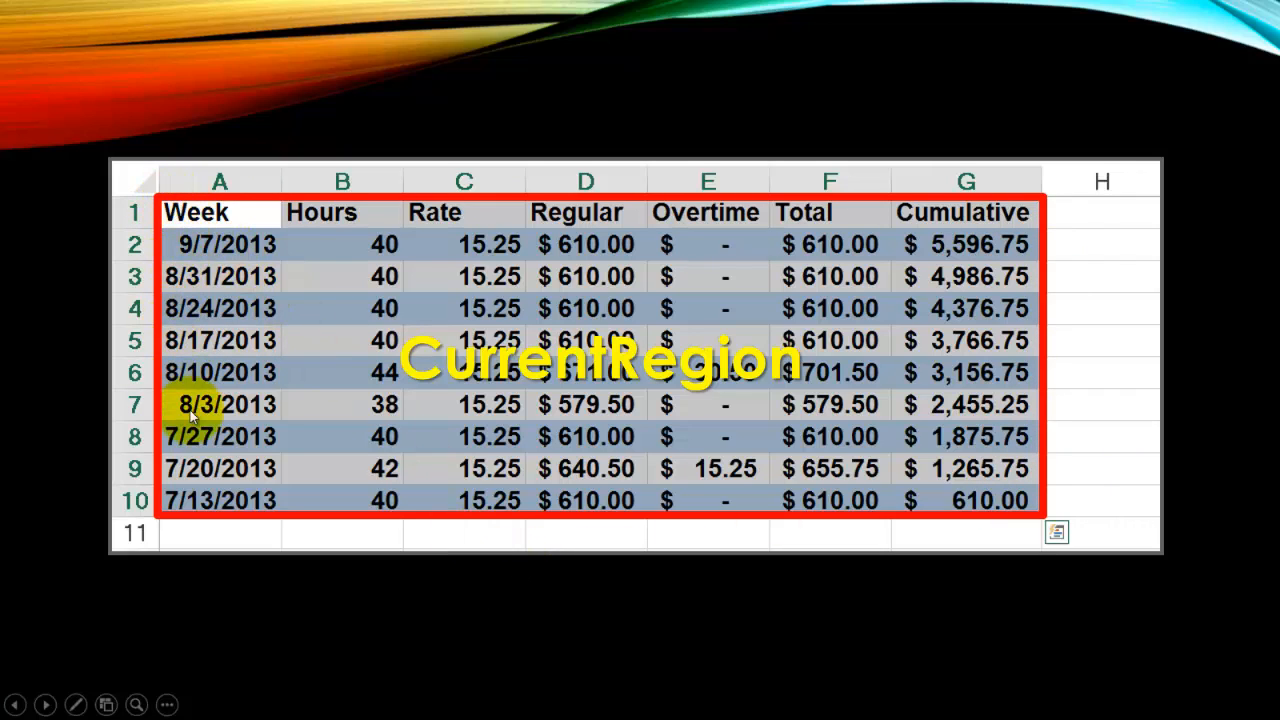
mouse_move(1144, 424)
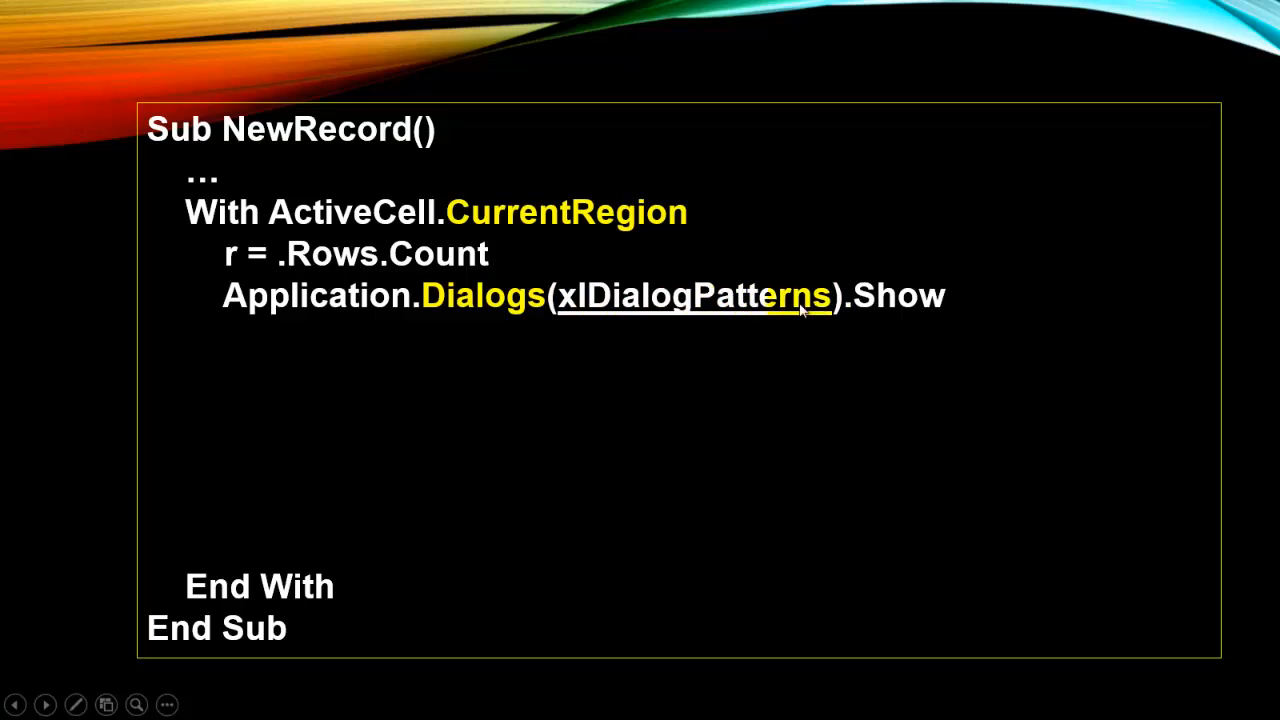
mouse_move(762, 304)
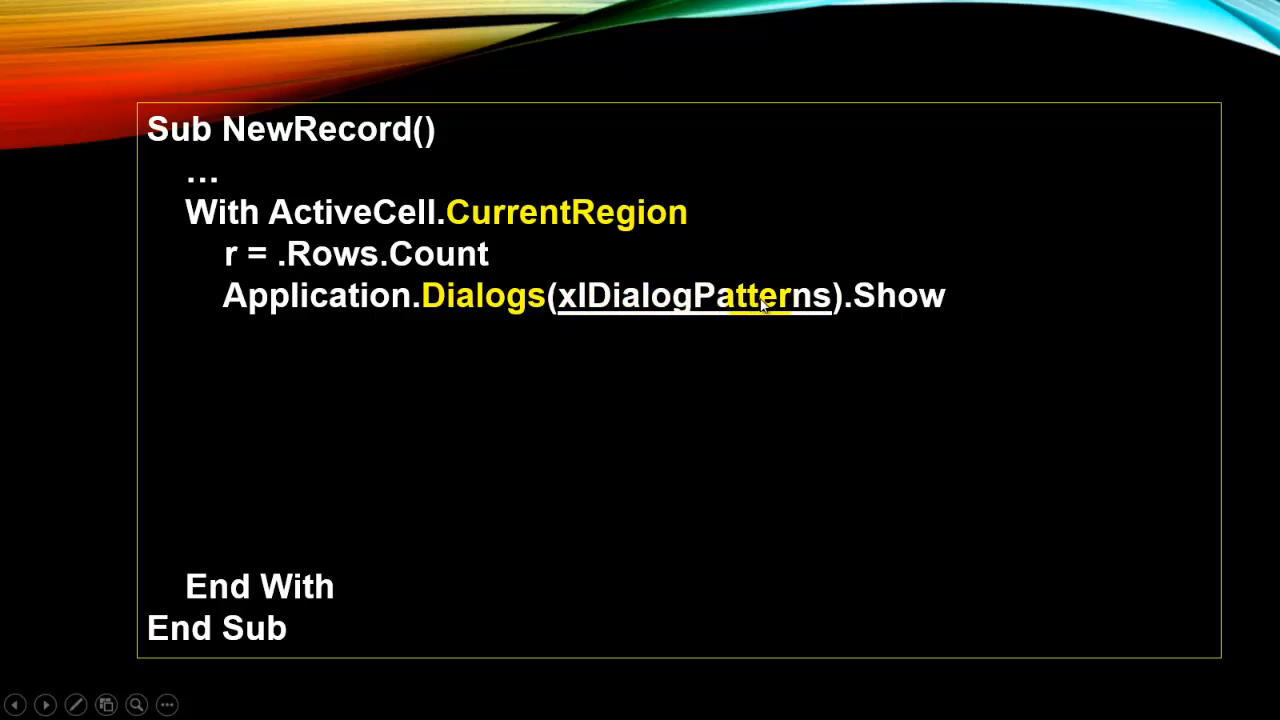
mouse_move(888, 390)
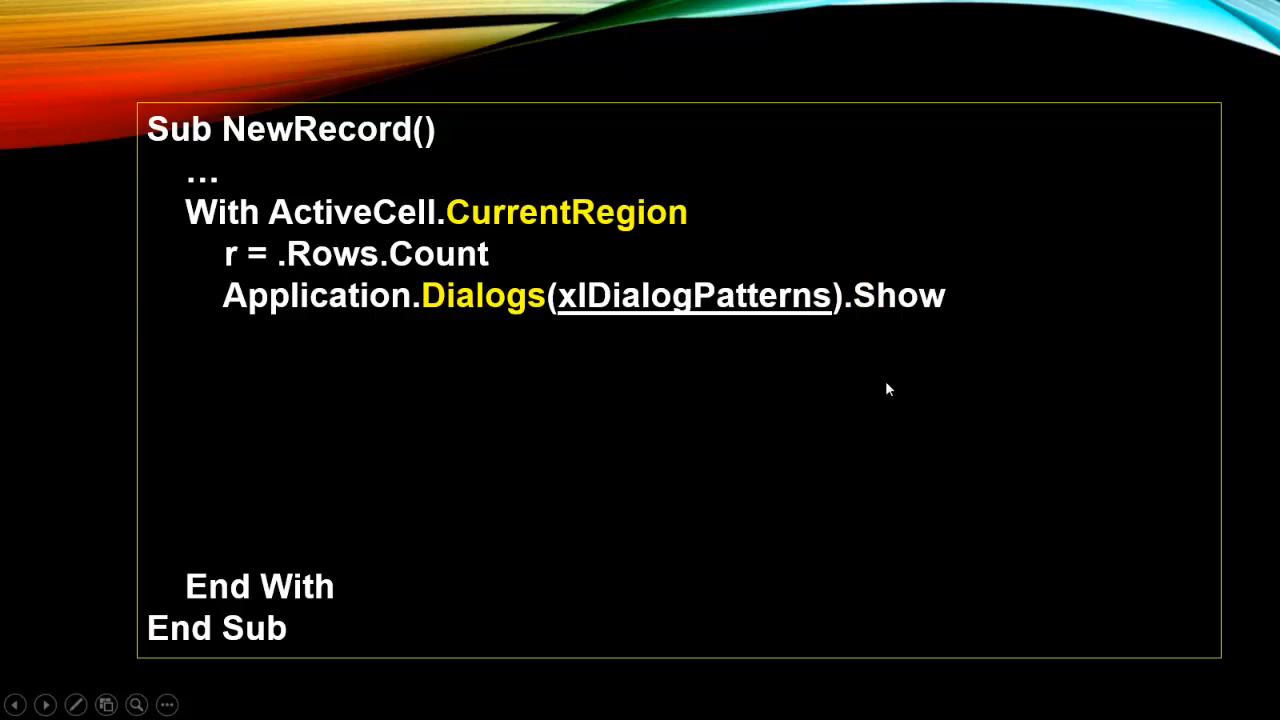
Step: Reveal the NewRecord lines storing ActiveCell.Interior.Color, looping rows Step 2 and resetting Pattern to xlNone
text(vColor = ActiveCell.Inte)
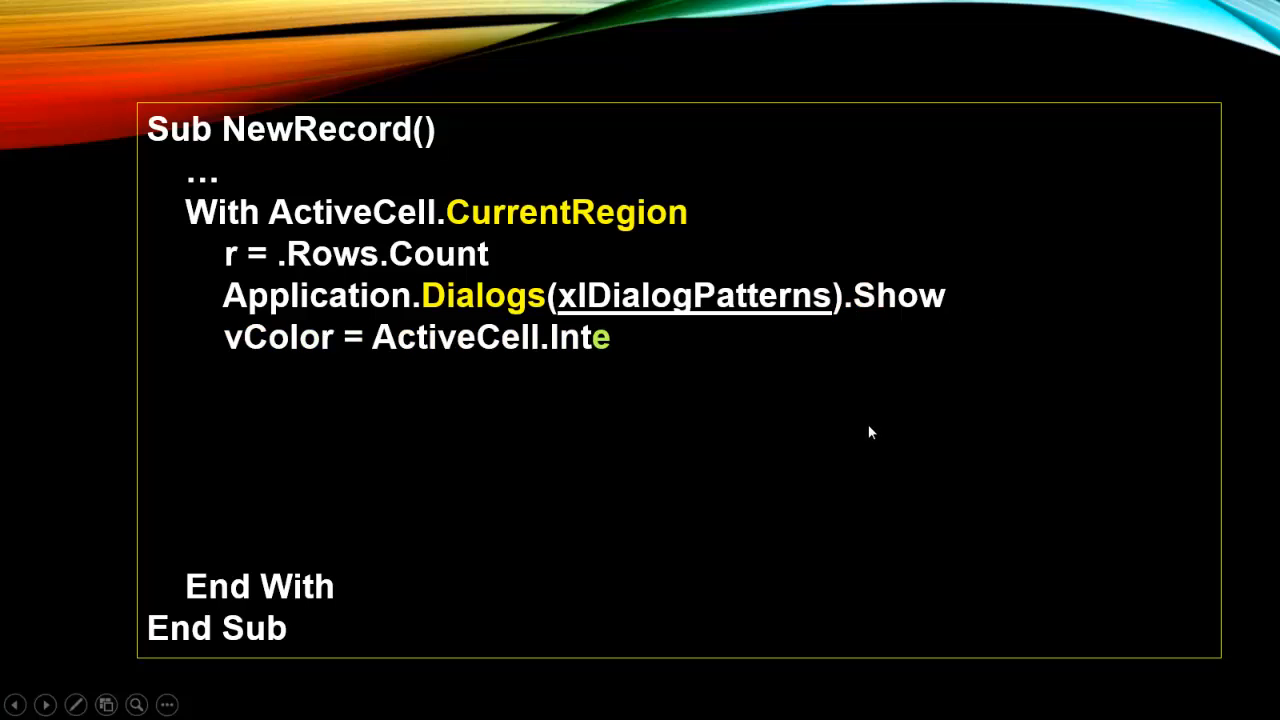
text(rior.Color)
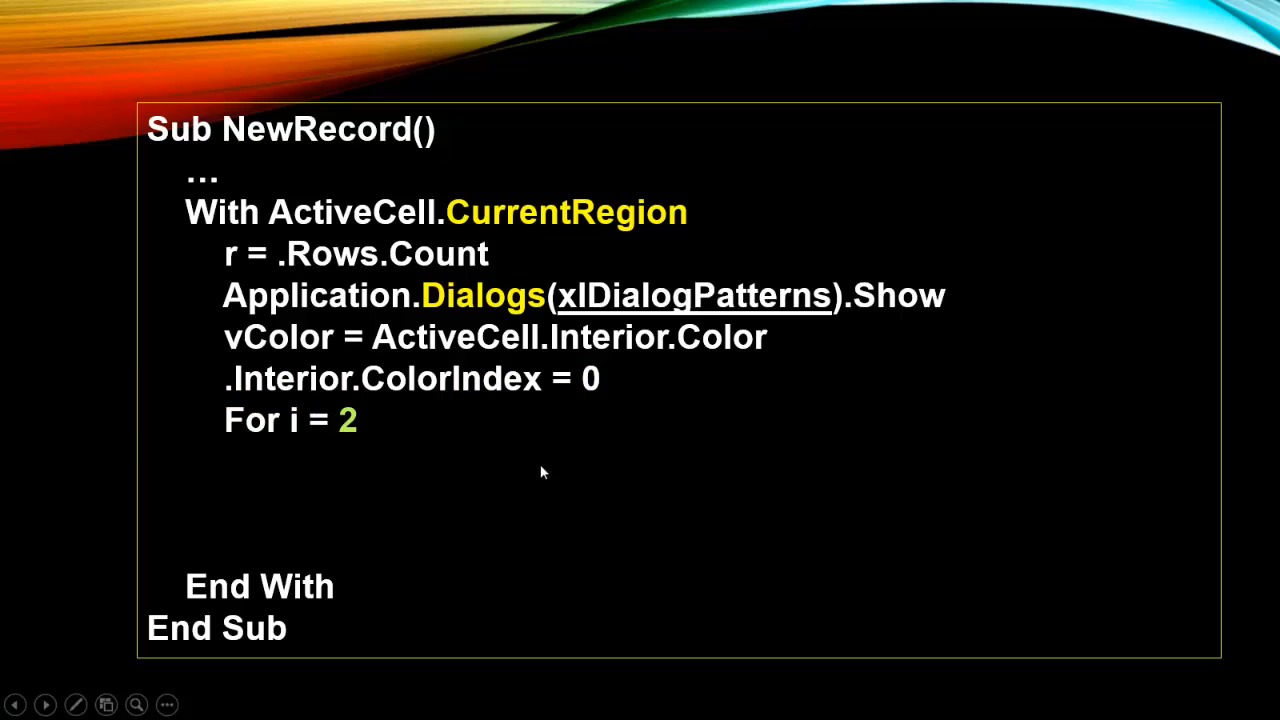
text(To r Step 2)
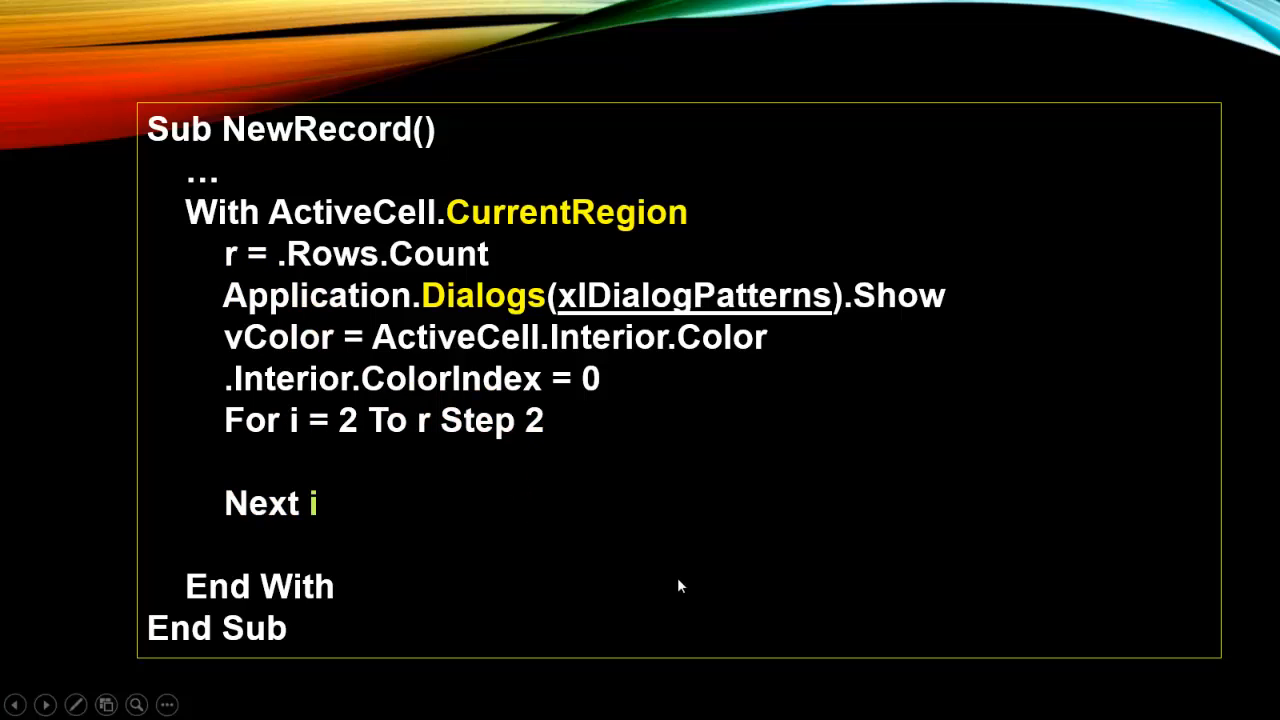
text(.Rows(i).Interior.Color = vColor)
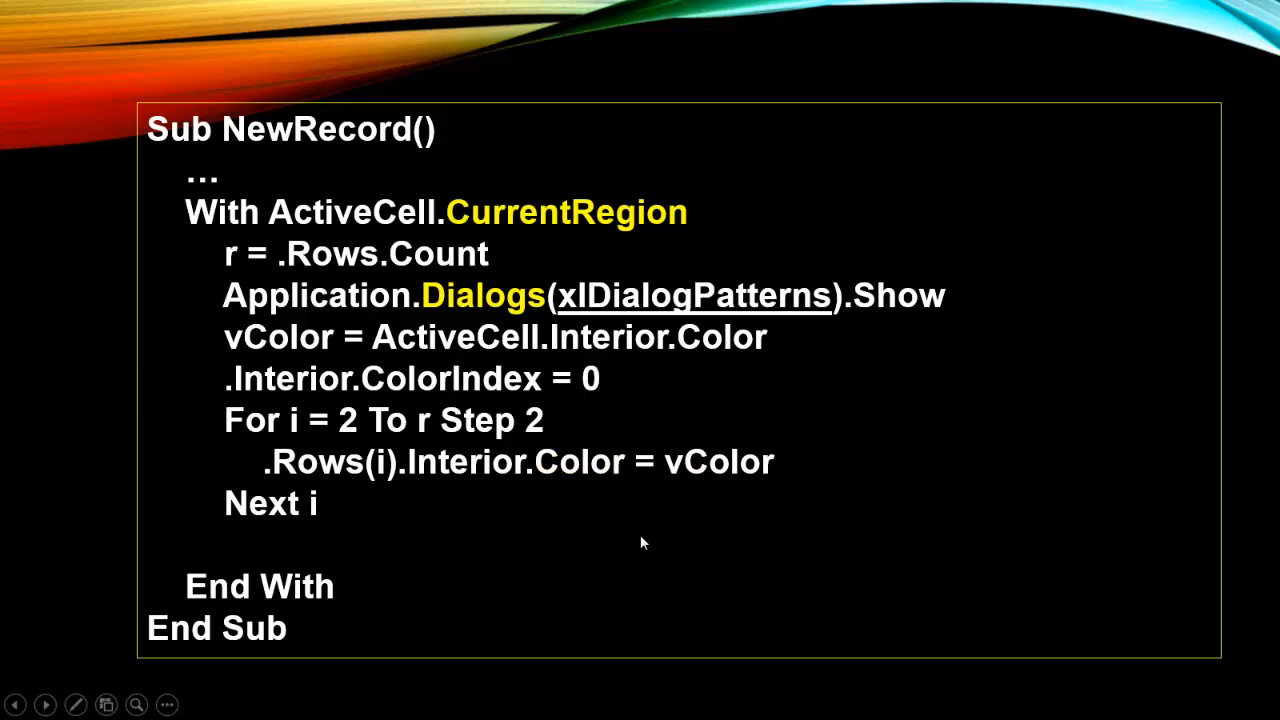
text(If vColor = 16777215 Then .Rows.Int)
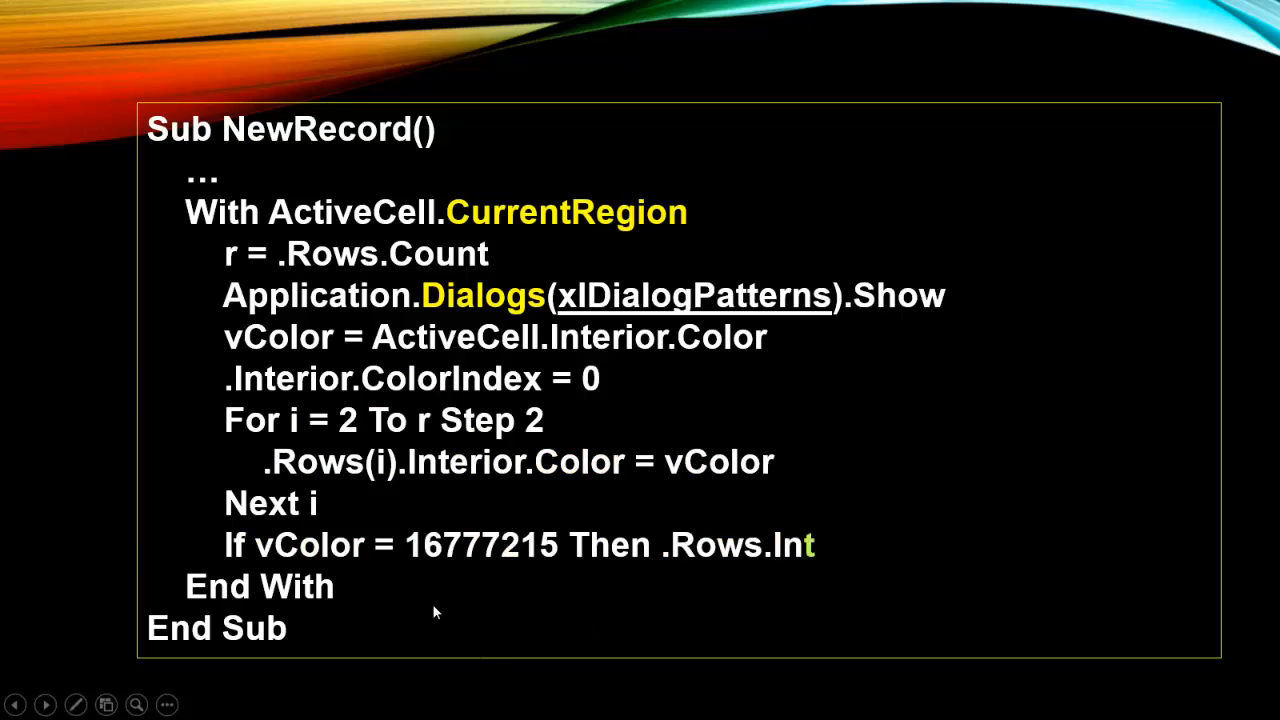
text(erior.Pattern = xlNone)
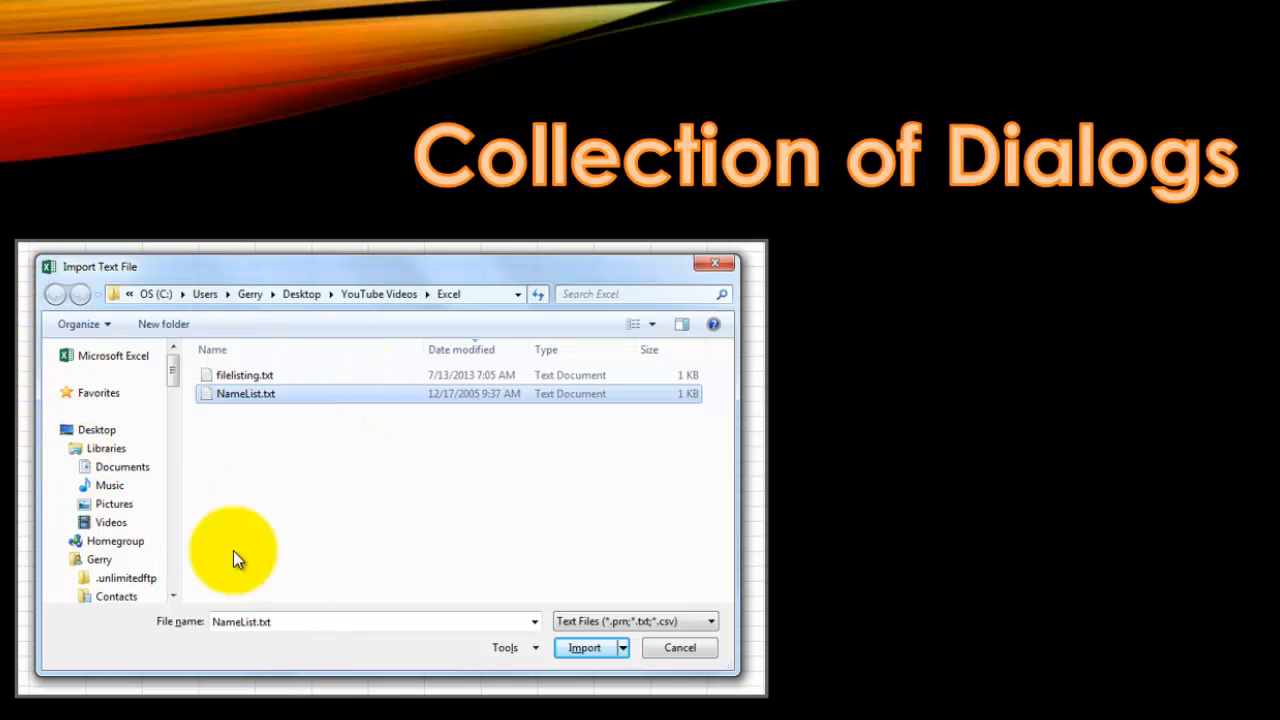
mouse_move(398, 524)
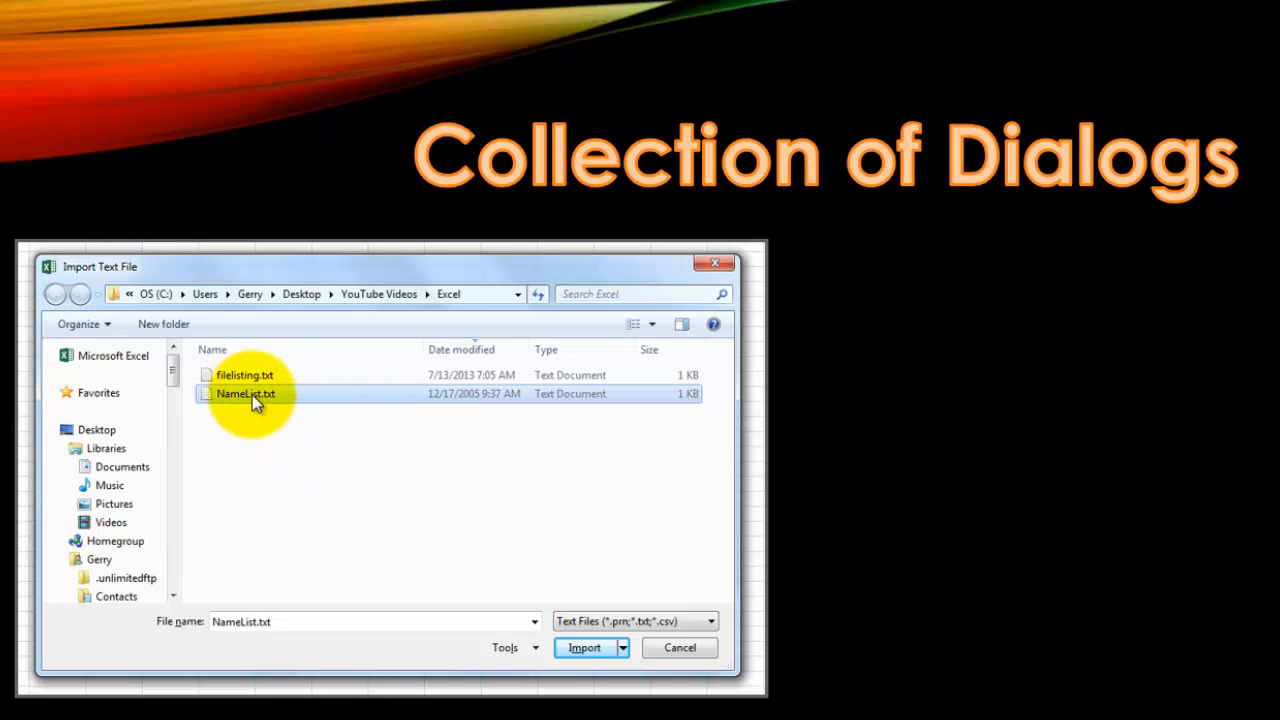
mouse_move(524, 532)
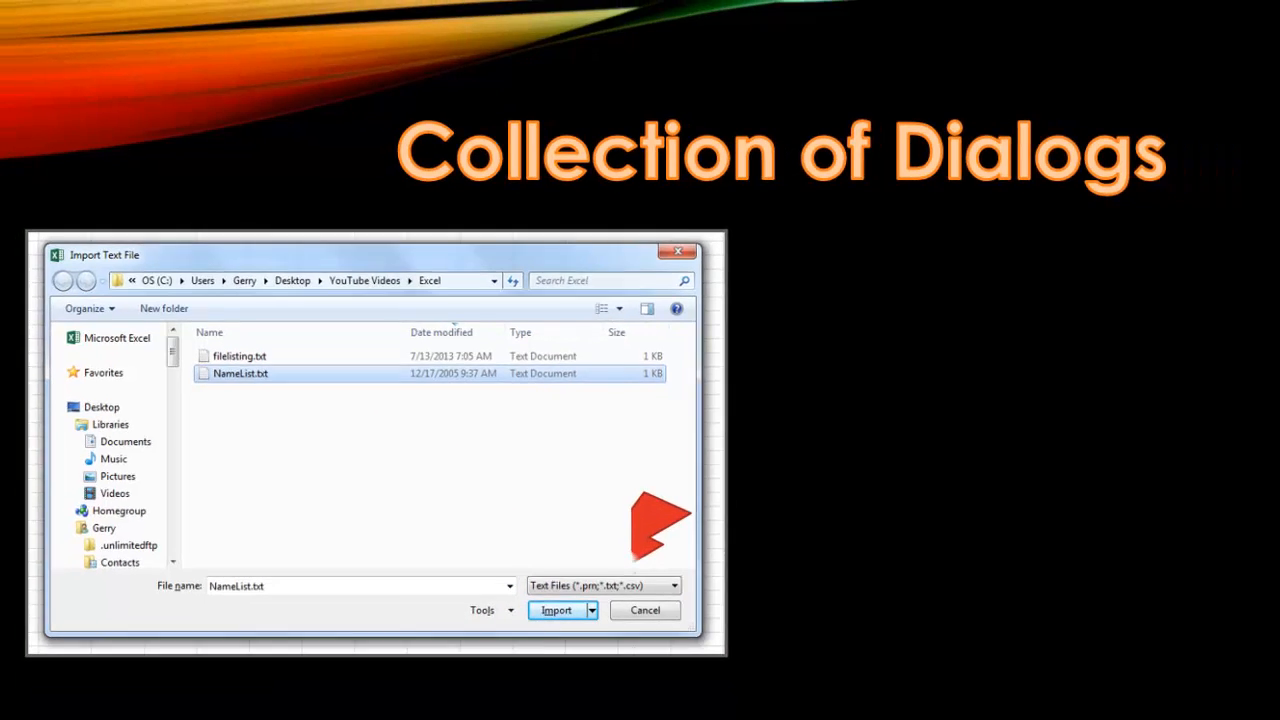
Step: Advance to the Collection of Dialogs slide and its Text Import Wizard delimiter illustration
click(556, 610)
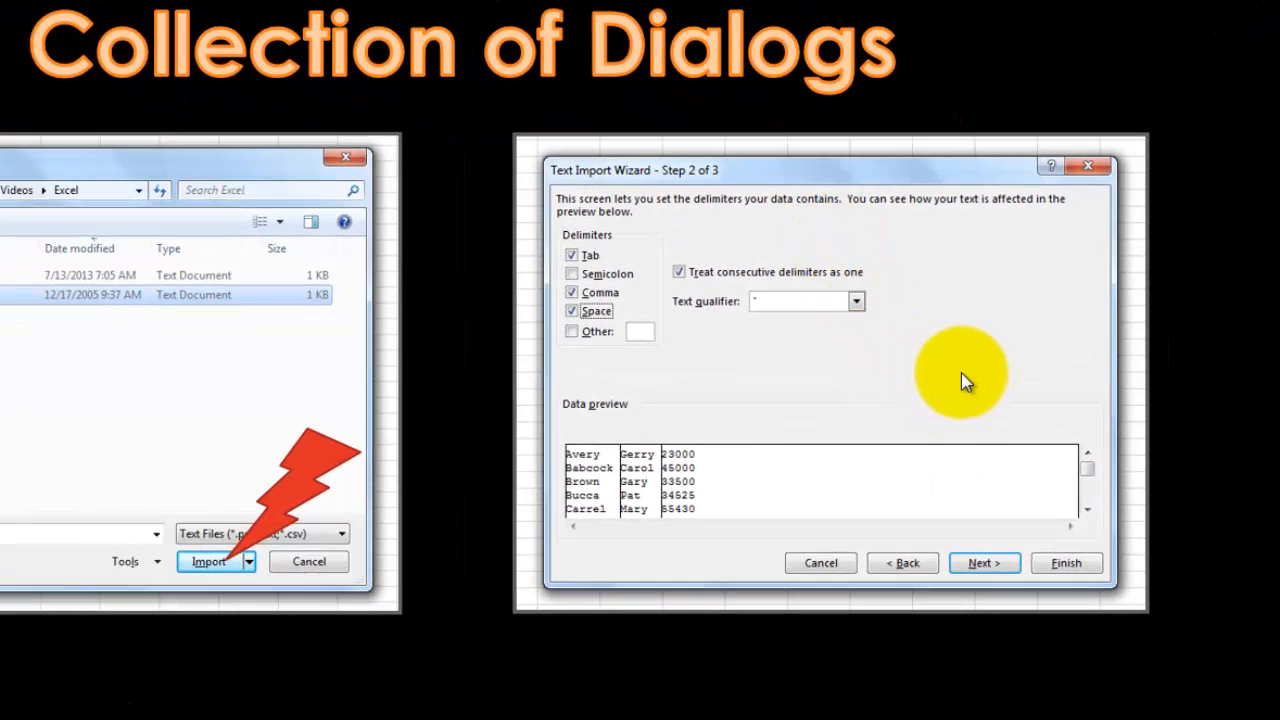
mouse_move(956, 352)
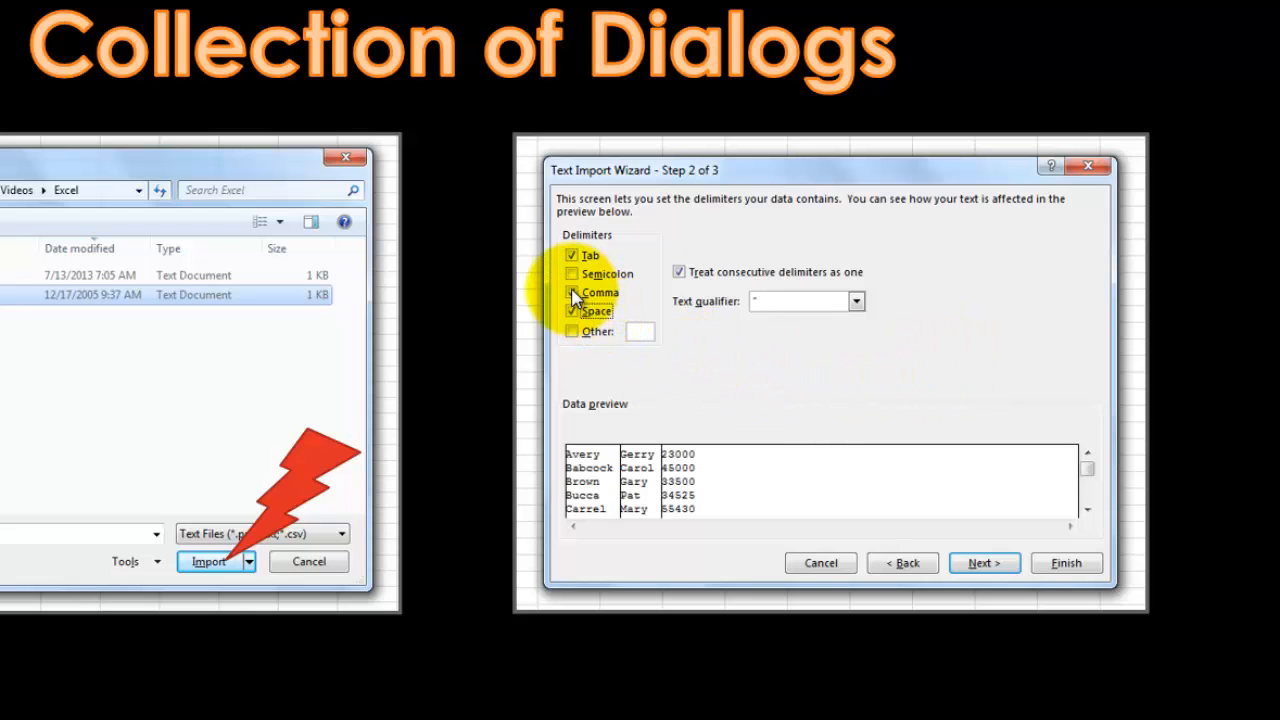
click(572, 292)
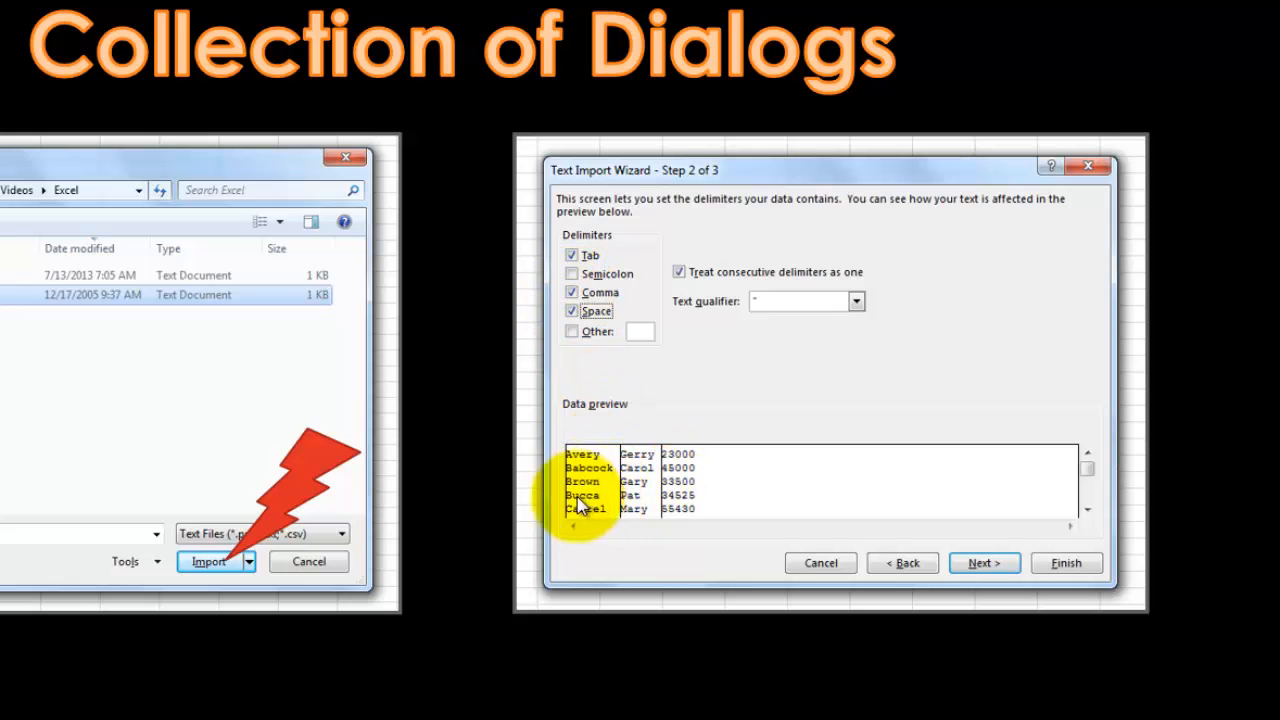
mouse_move(936, 596)
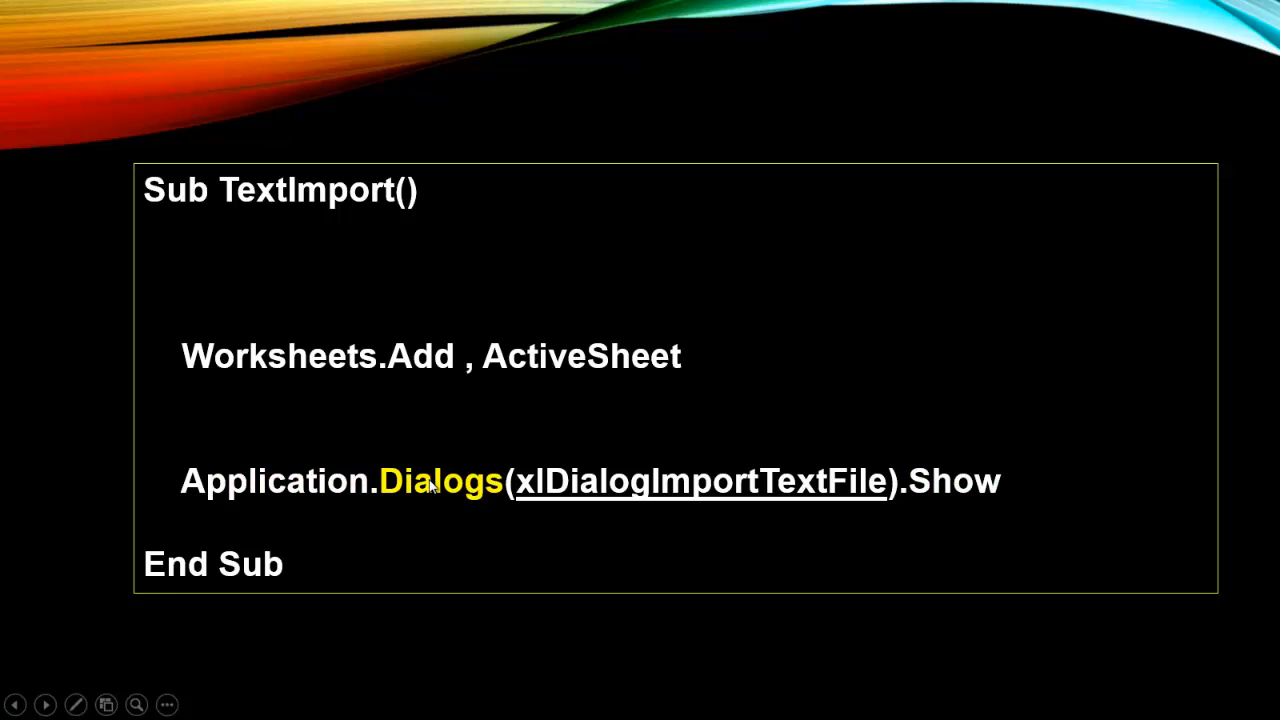
mouse_move(678, 490)
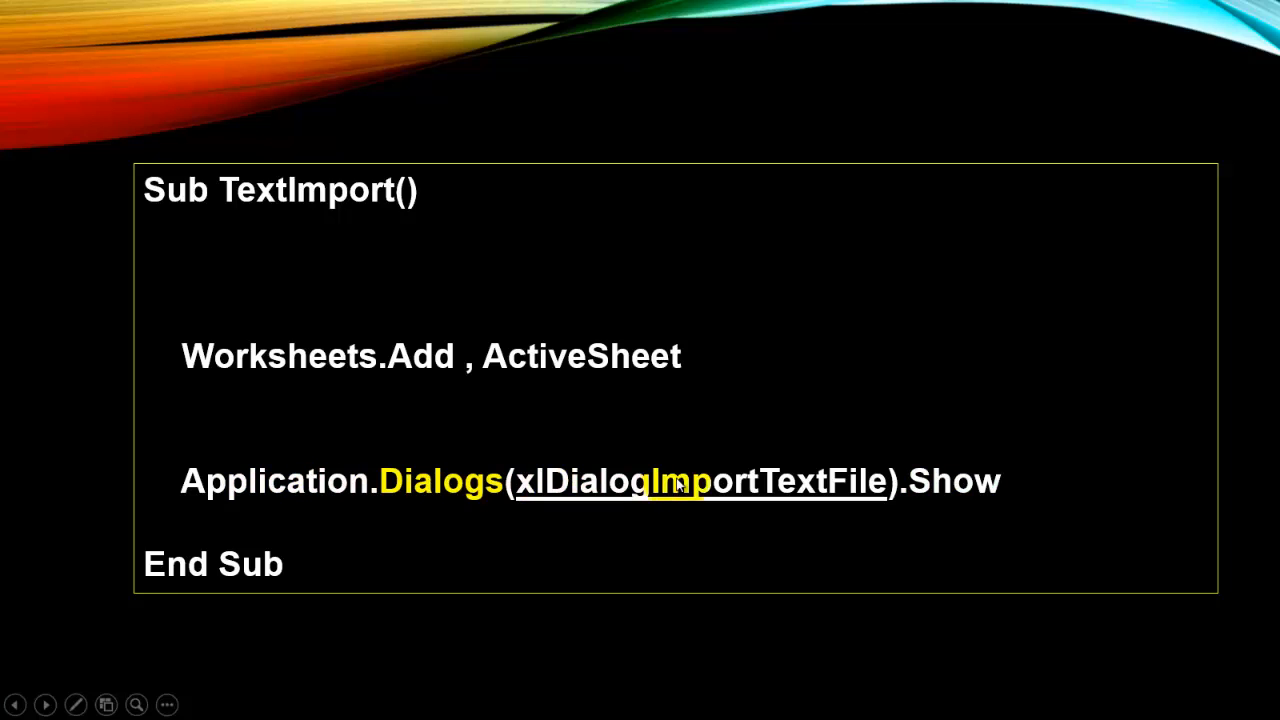
mouse_move(838, 512)
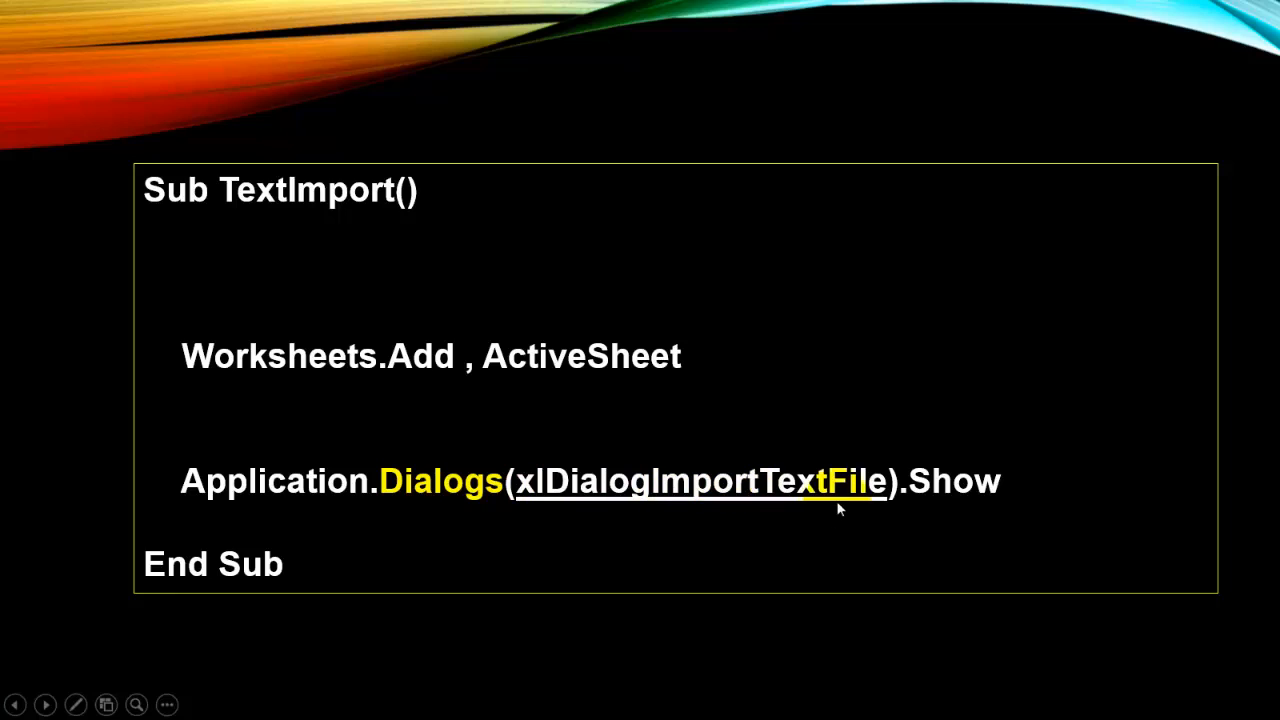
Step: Reveal the TextImport lines ChDir ActiveWorkbook.Path and On Error Resume Next
text(ChDir ActiveWorkbook.Path)
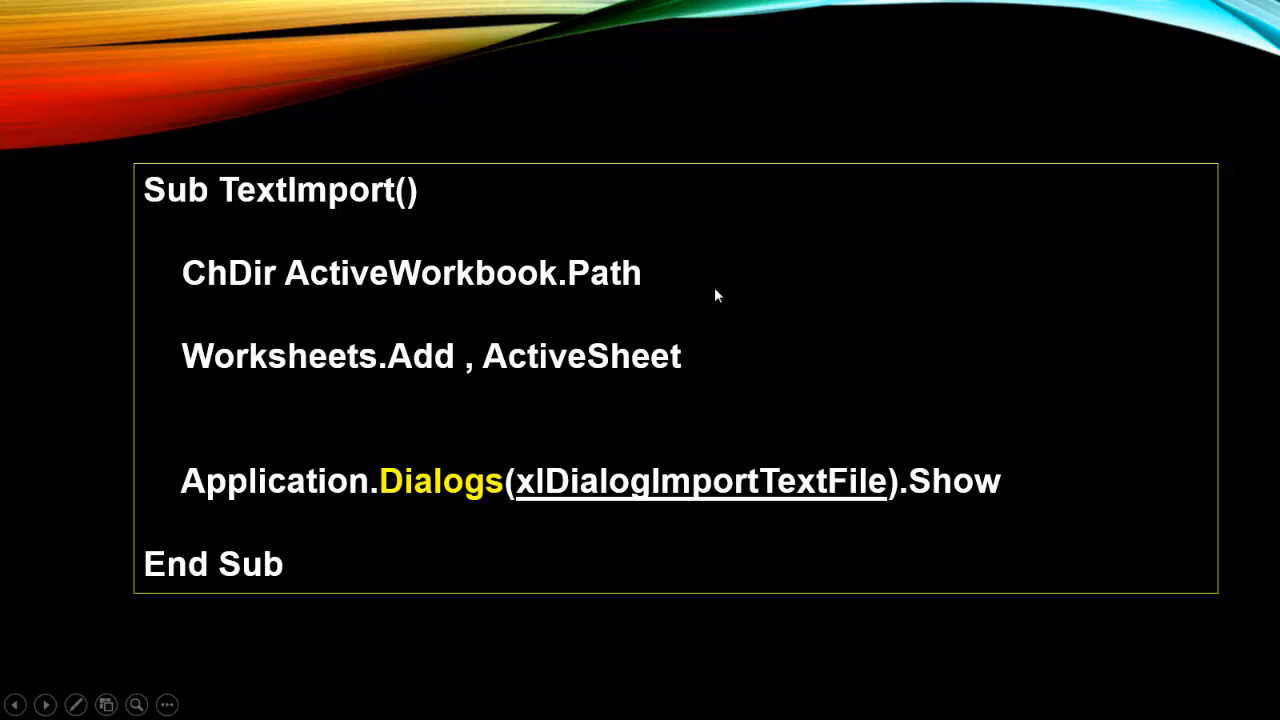
mouse_move(762, 324)
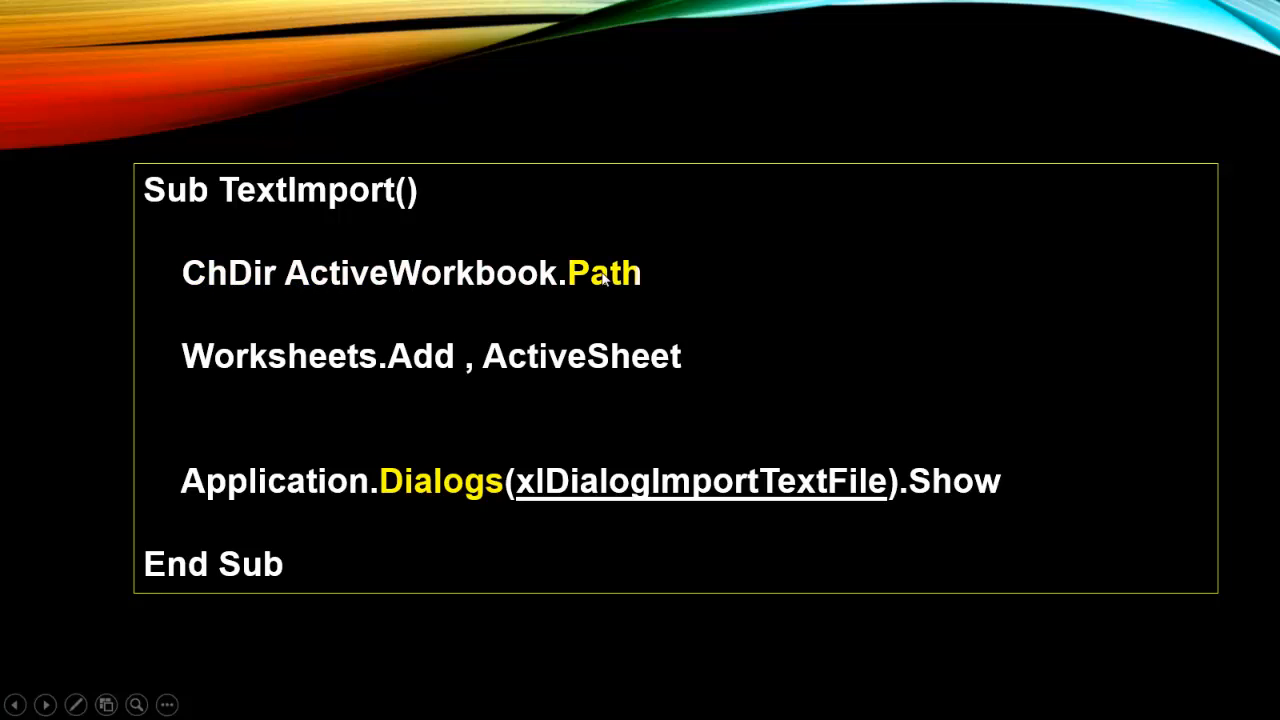
mouse_move(598, 278)
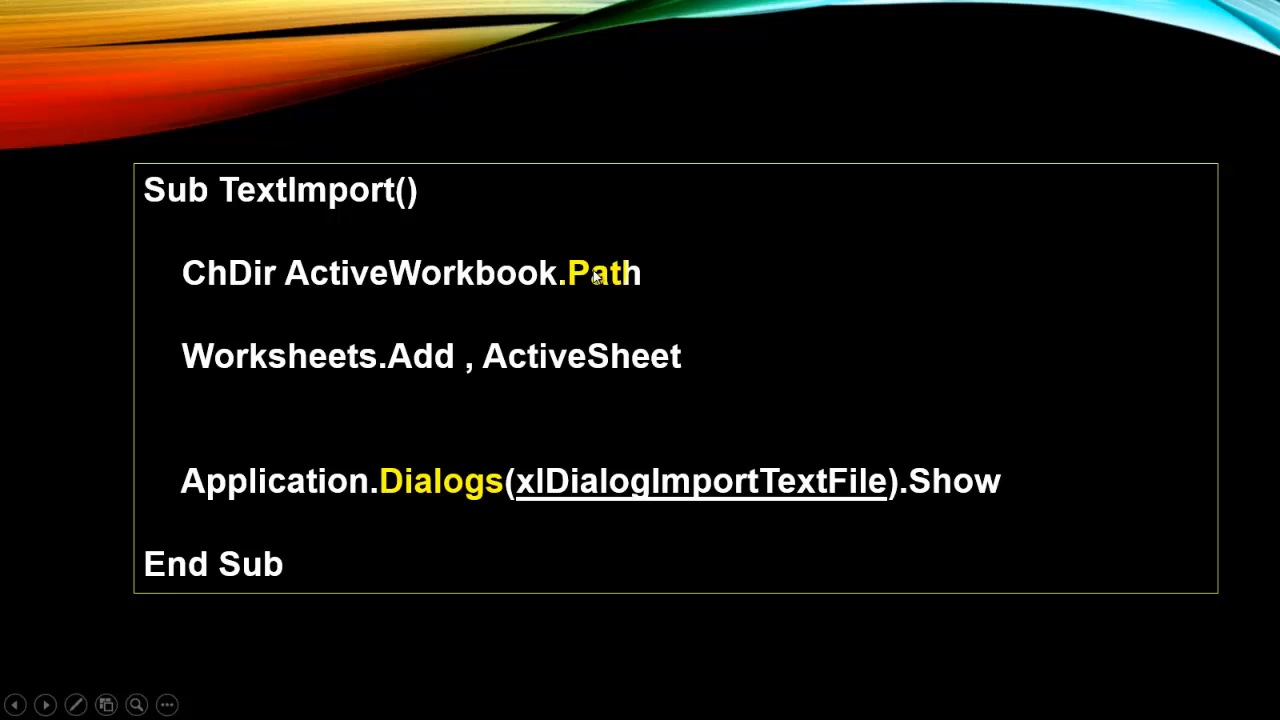
text(On Error Resume Next)
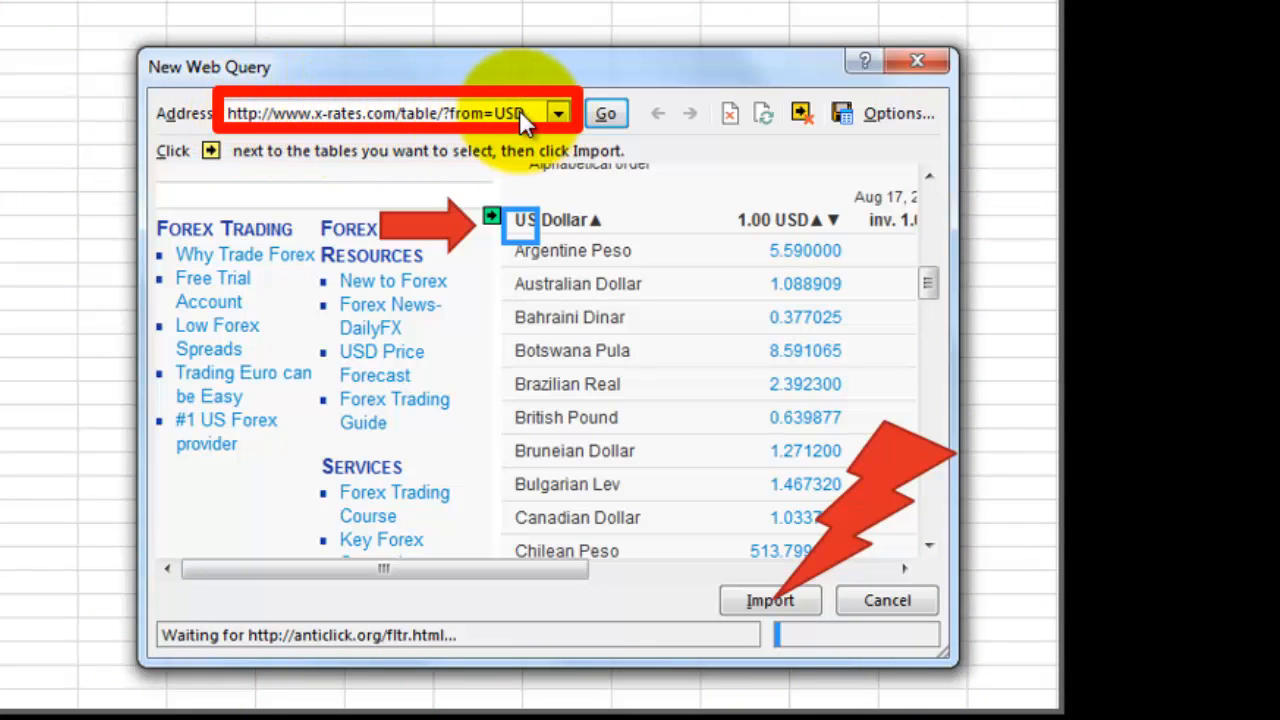
mouse_move(458, 228)
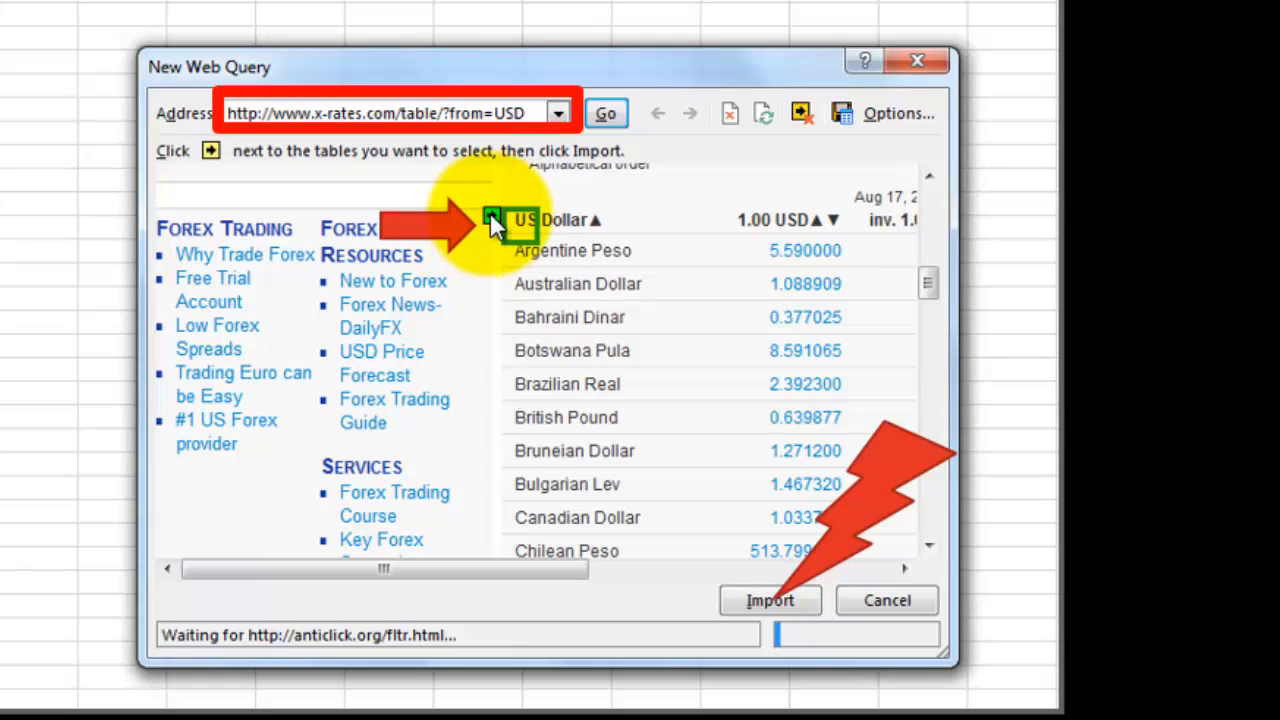
Step: Advance to the New Web Query slide with the currency-rate table
click(492, 220)
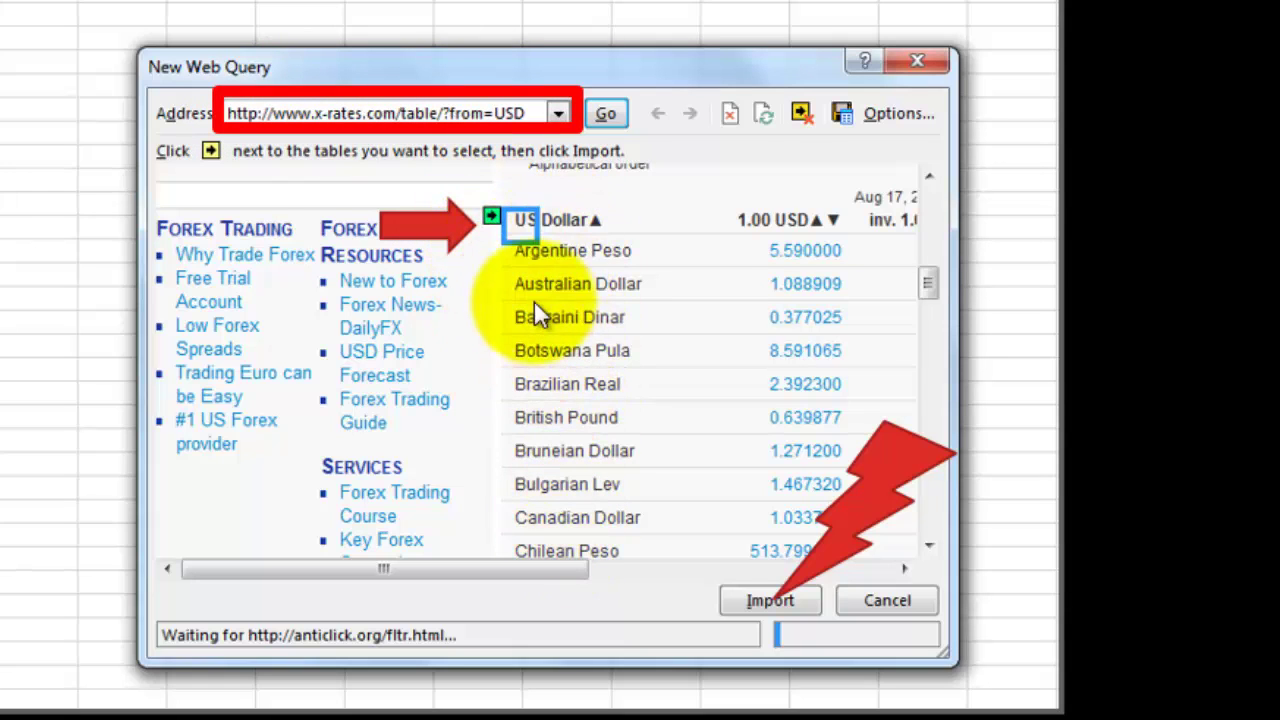
mouse_move(424, 300)
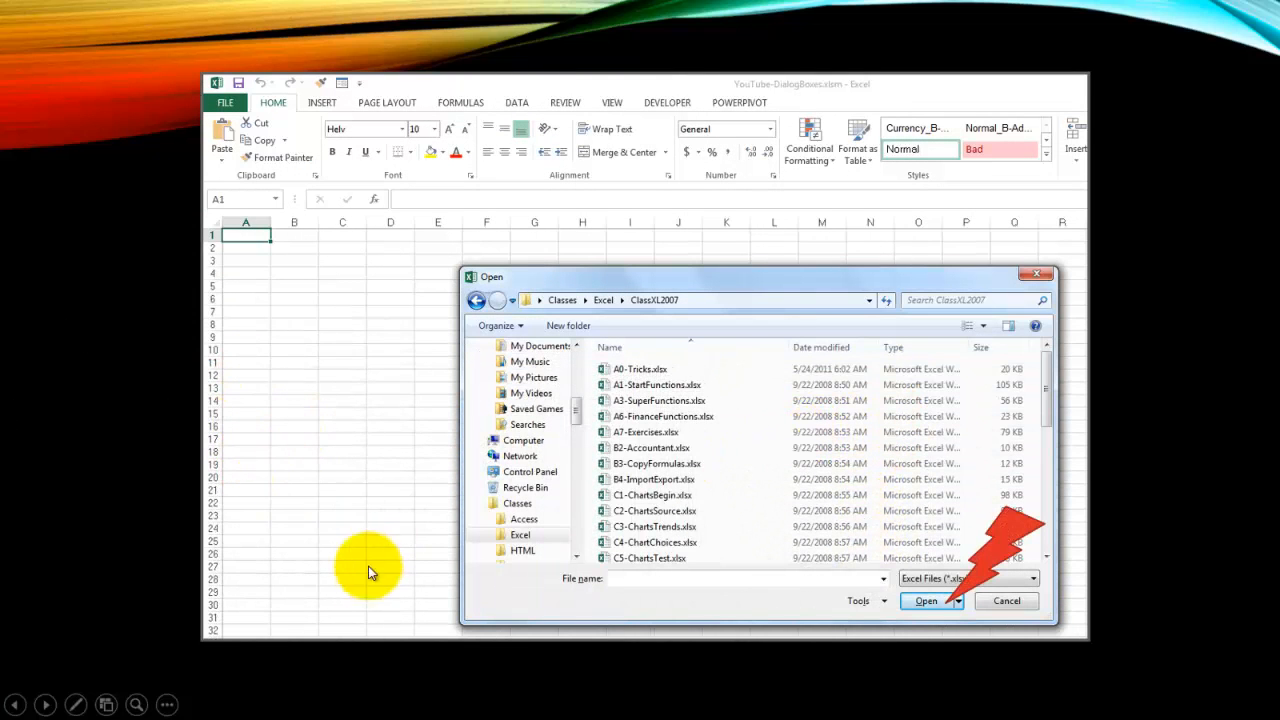
mouse_move(1048, 292)
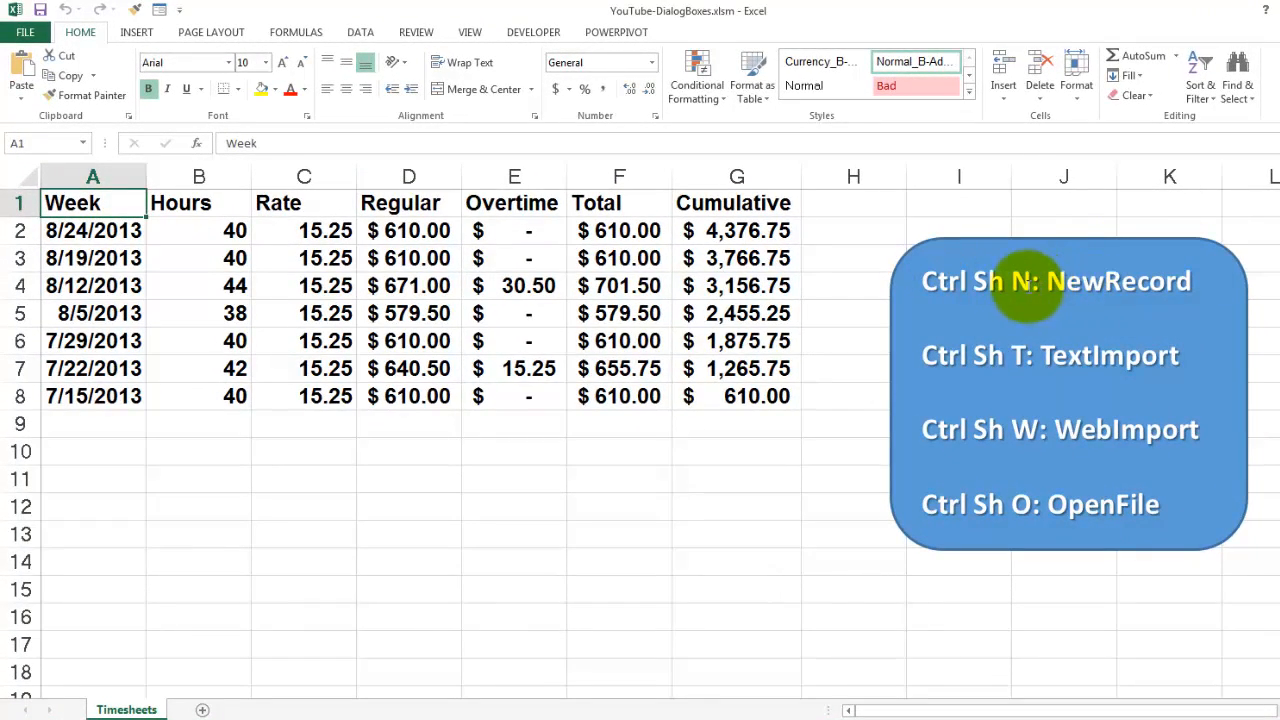
mouse_move(782, 262)
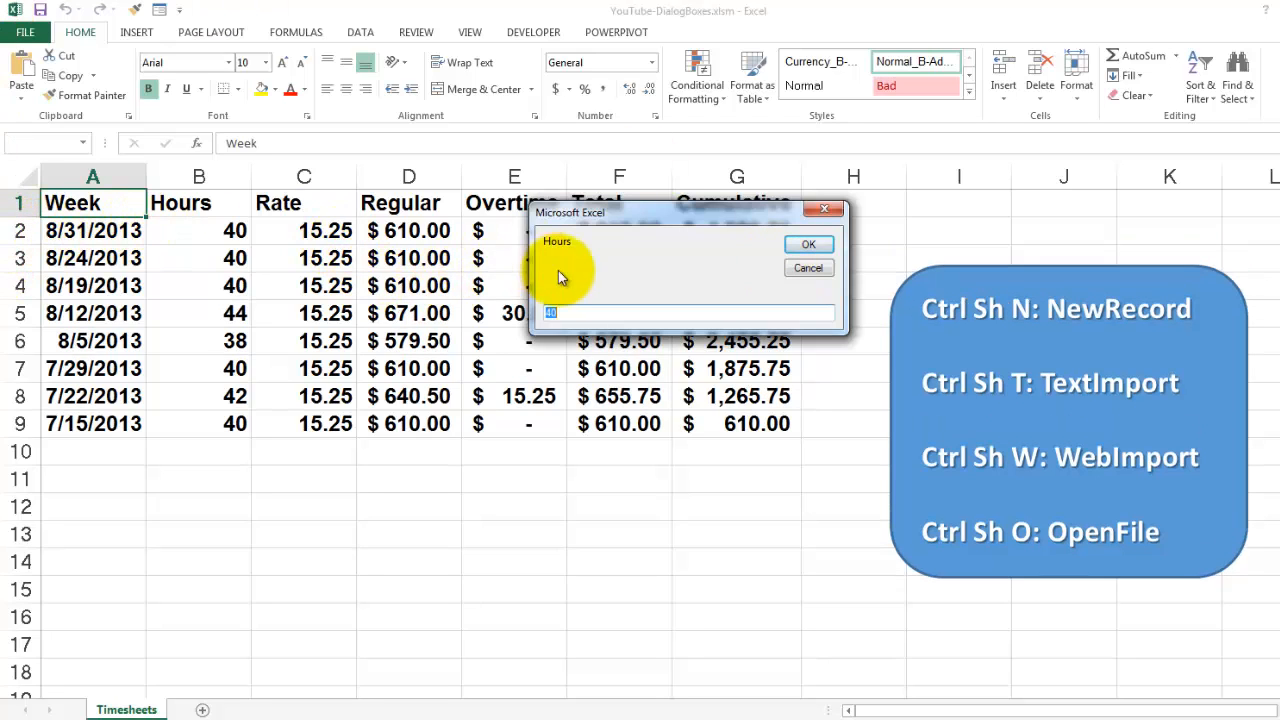
Step: Run NewRecord to add weekly rows with 45 and 40 hours and a blue alternate-row fill
click(578, 312)
text(45)
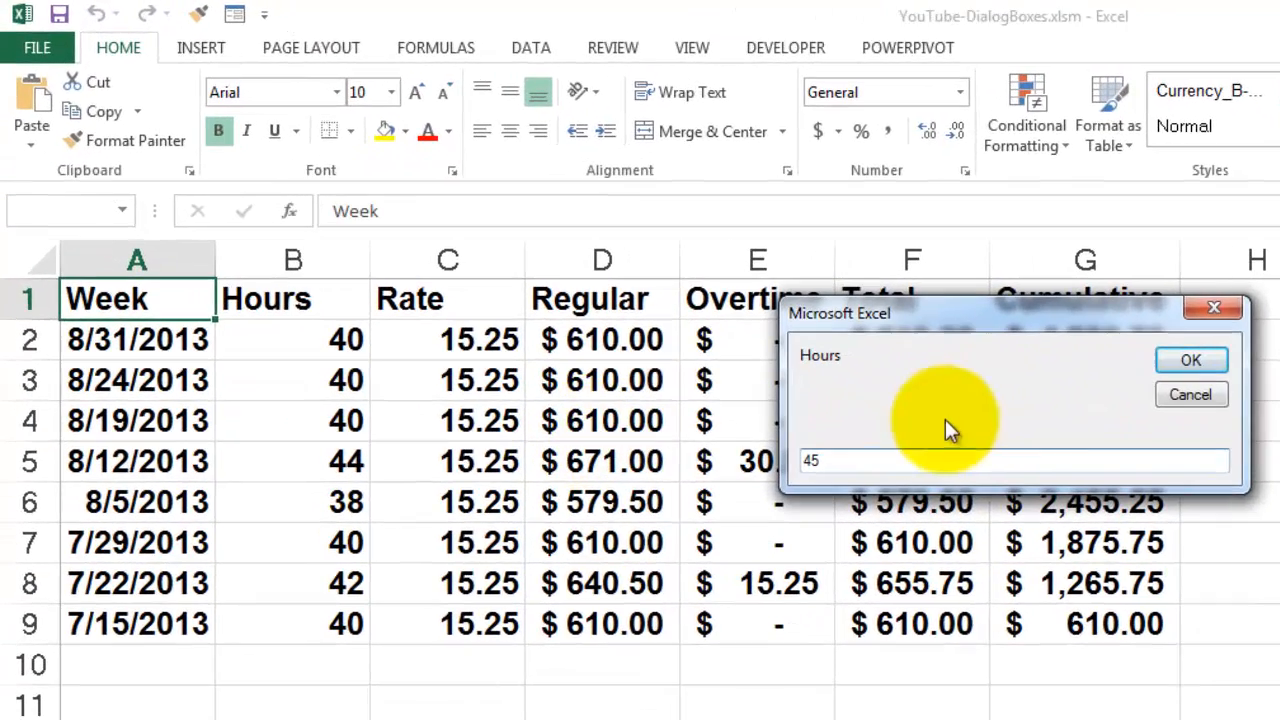
click(1190, 360)
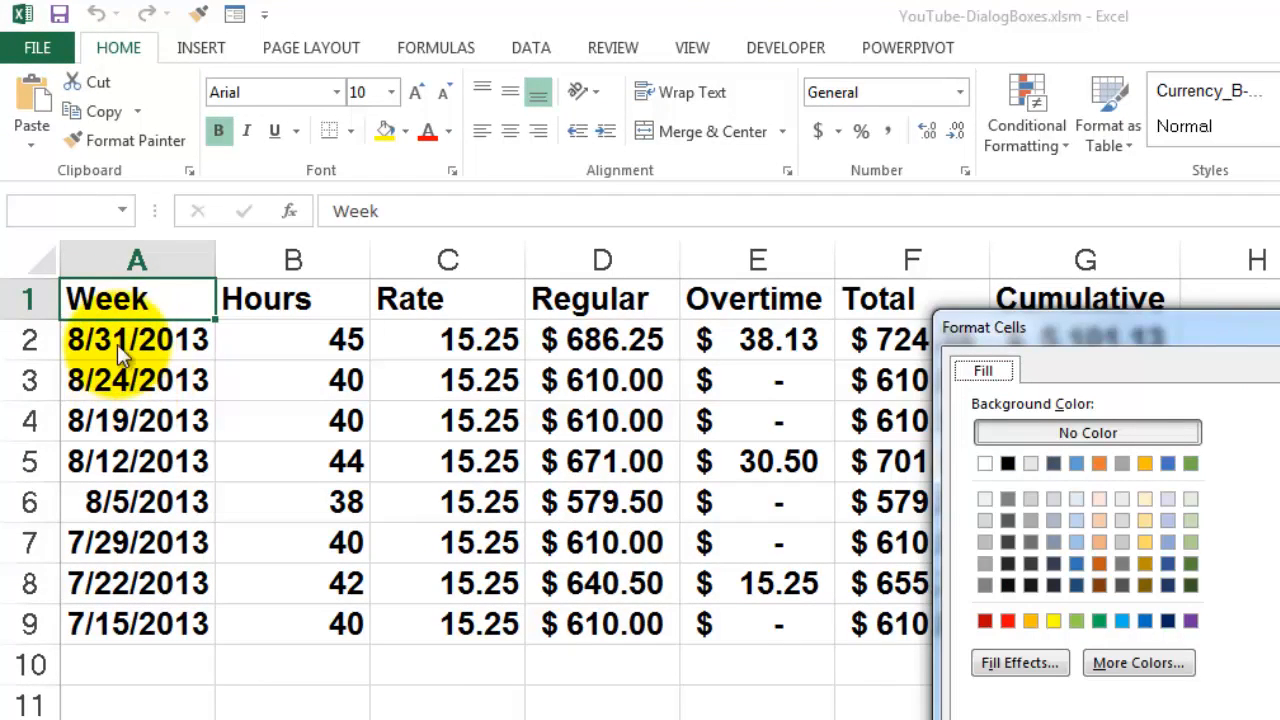
mouse_move(144, 392)
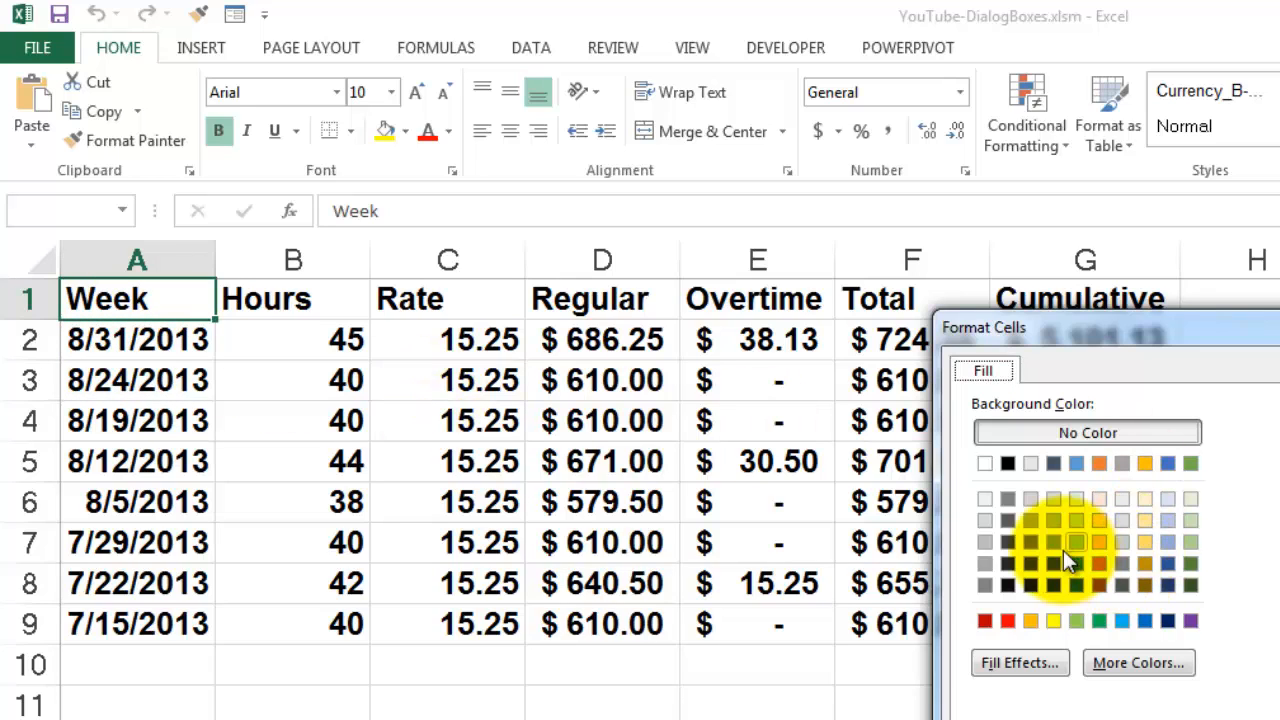
mouse_move(1148, 532)
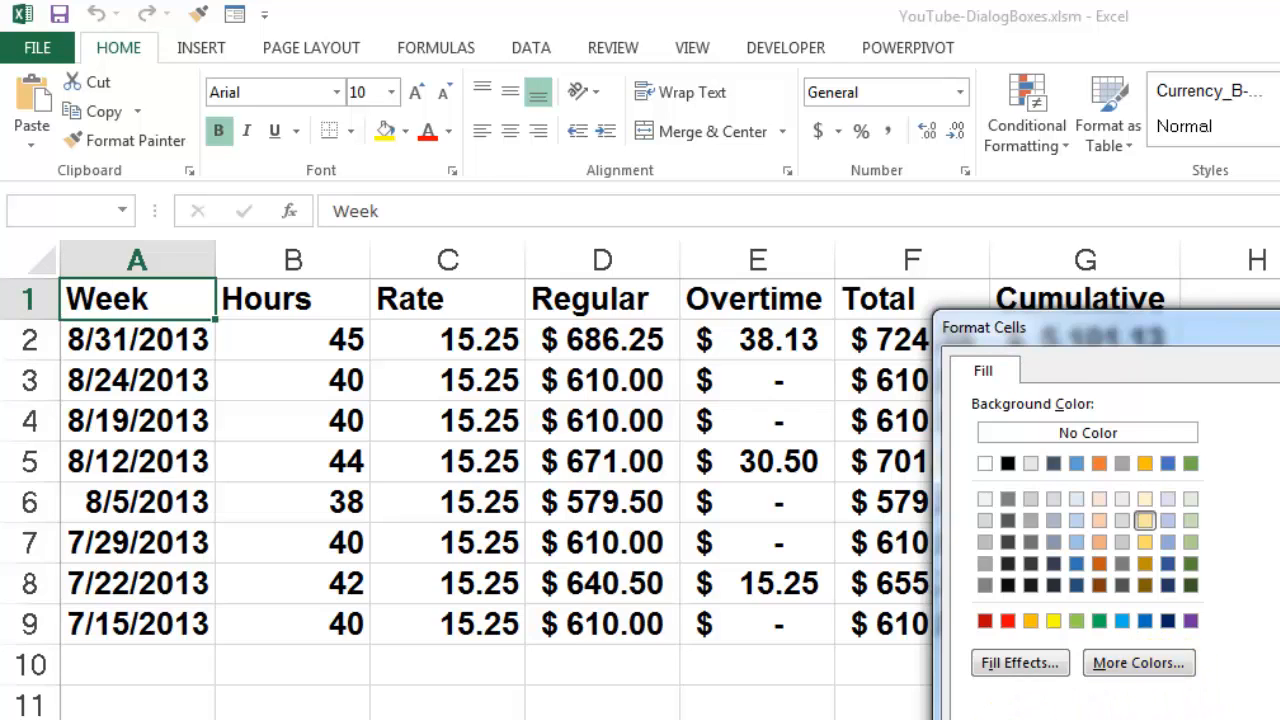
click(1144, 522)
text(40)
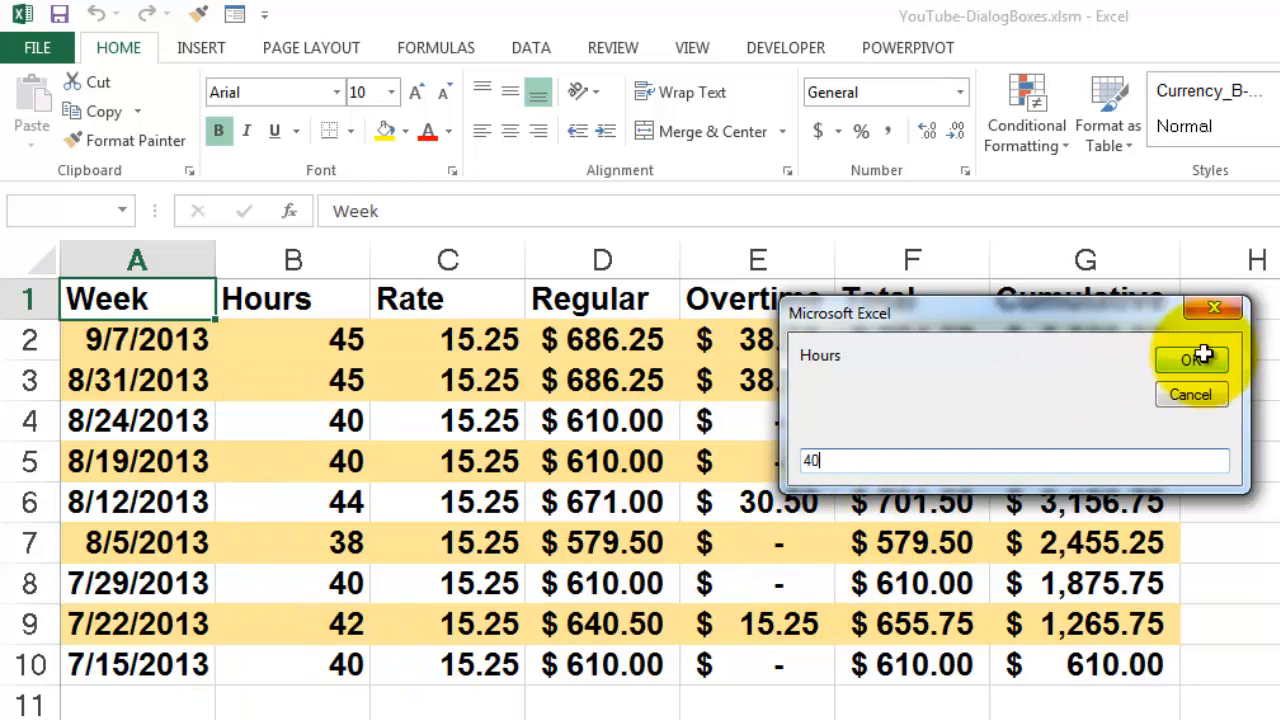
click(1192, 358)
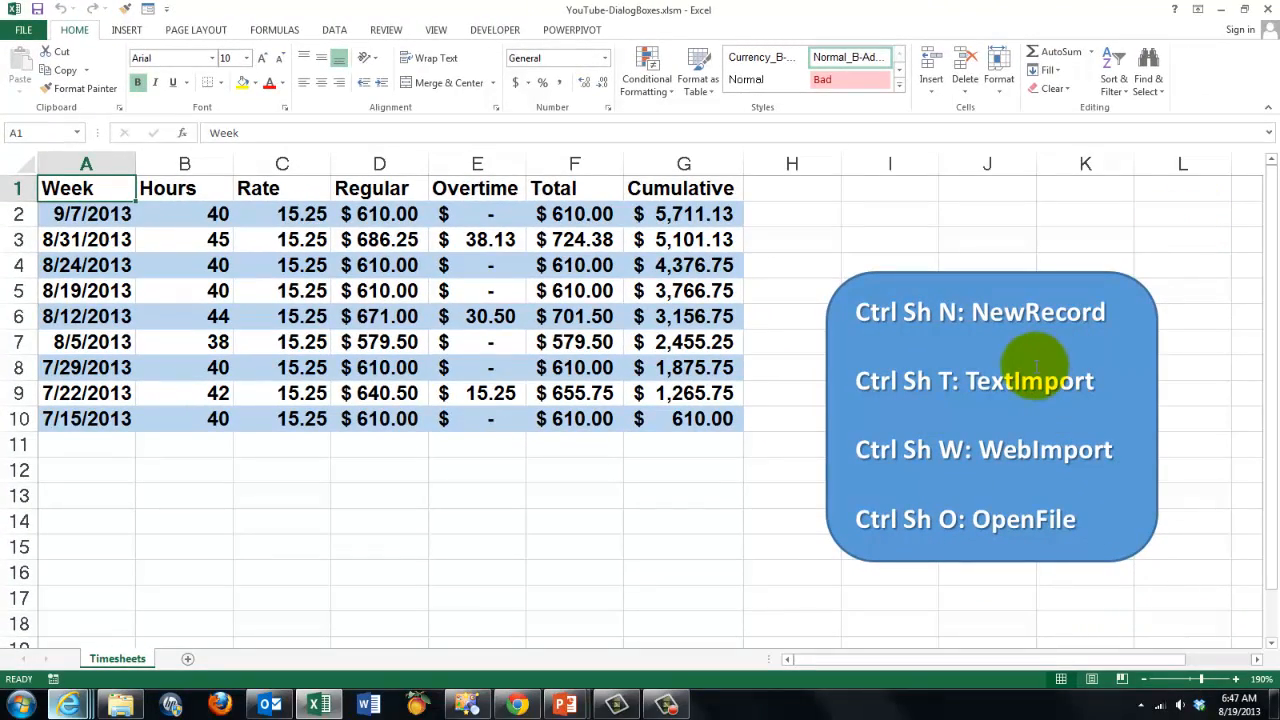
Step: Run the text import macro (Ctrl+Shift+T) and choose NameList.txt for the import wizard
key(ctrl+shift+t)
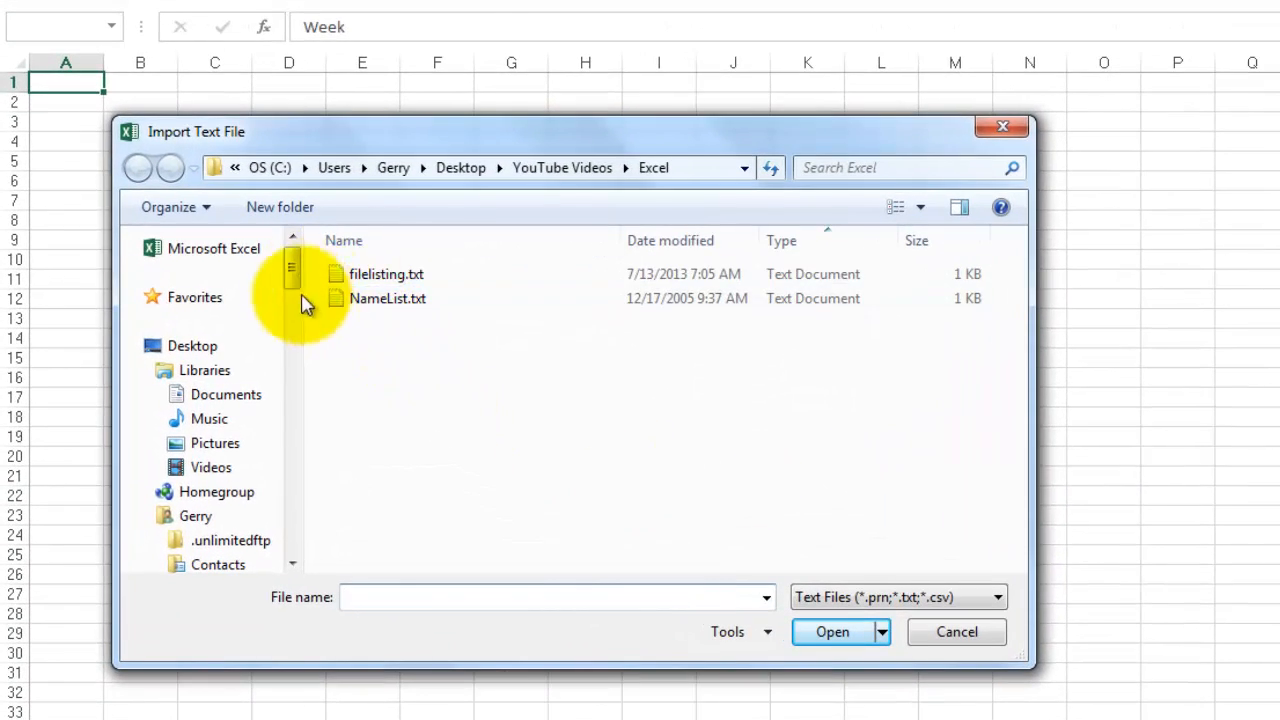
mouse_move(388, 298)
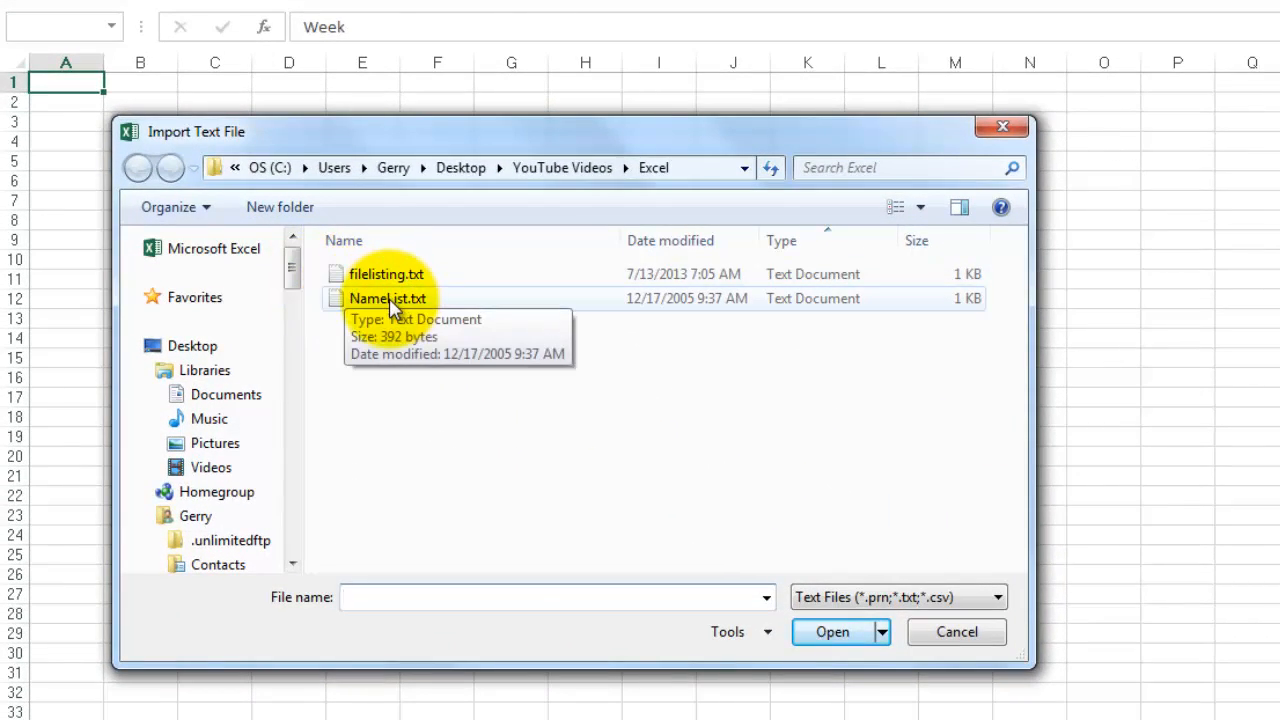
click(384, 298)
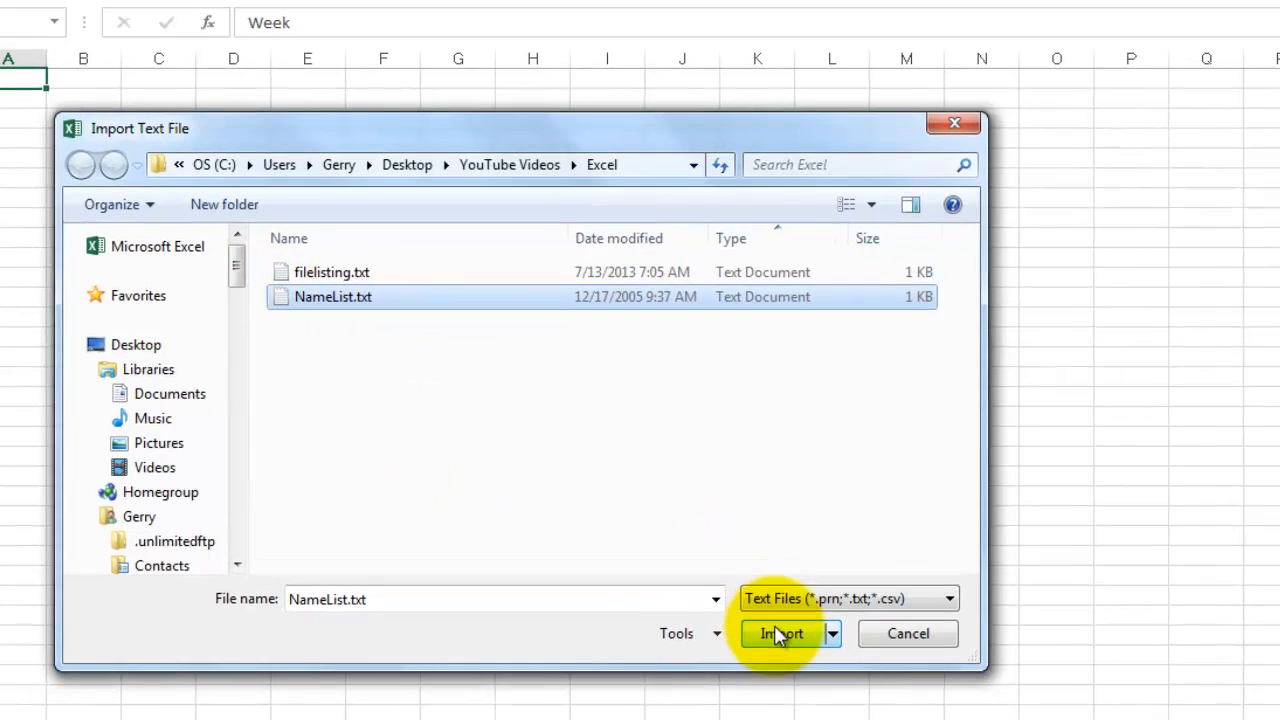
click(774, 632)
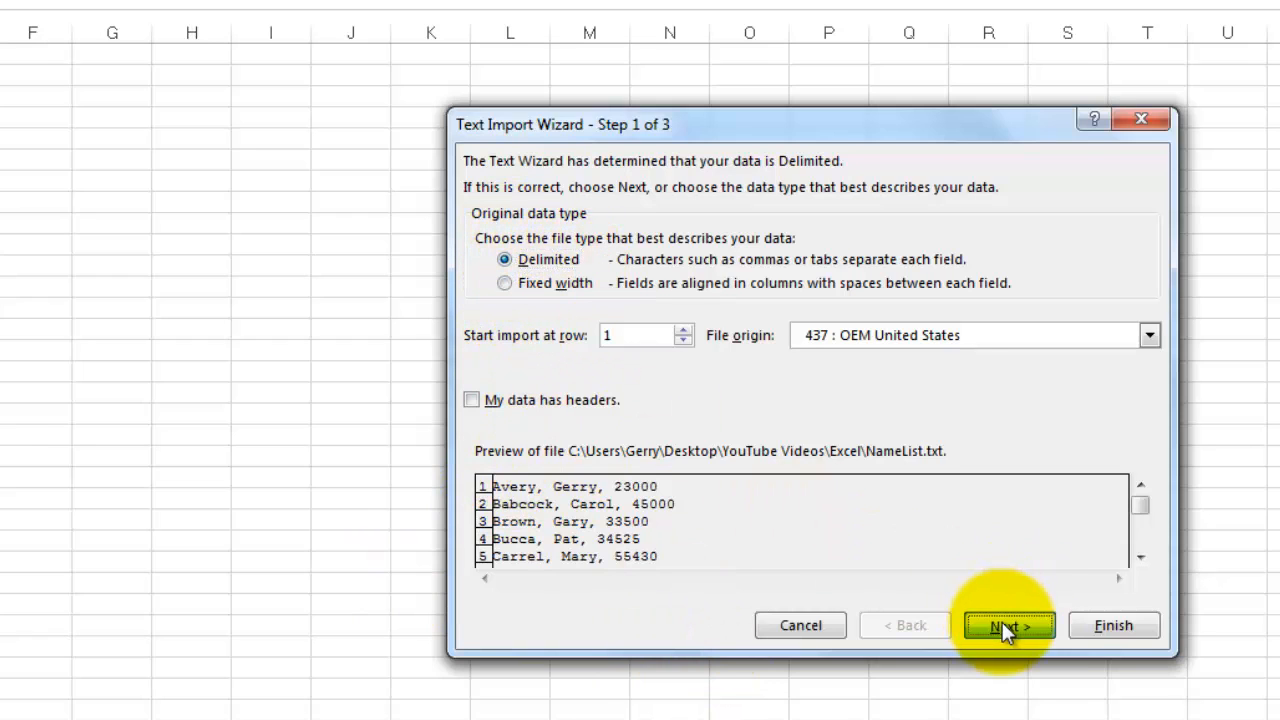
click(1008, 624)
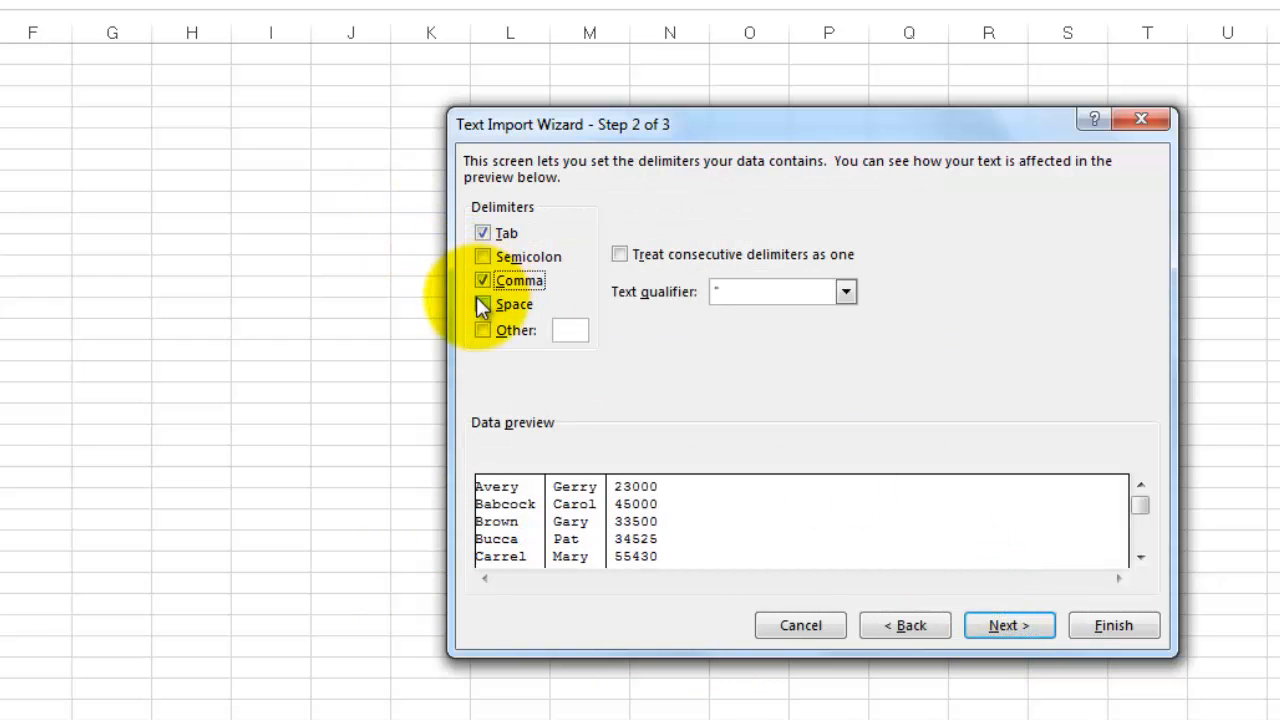
Step: Split fields at spaces, place the names and salaries on a new sheet, and return to Timesheets
click(484, 304)
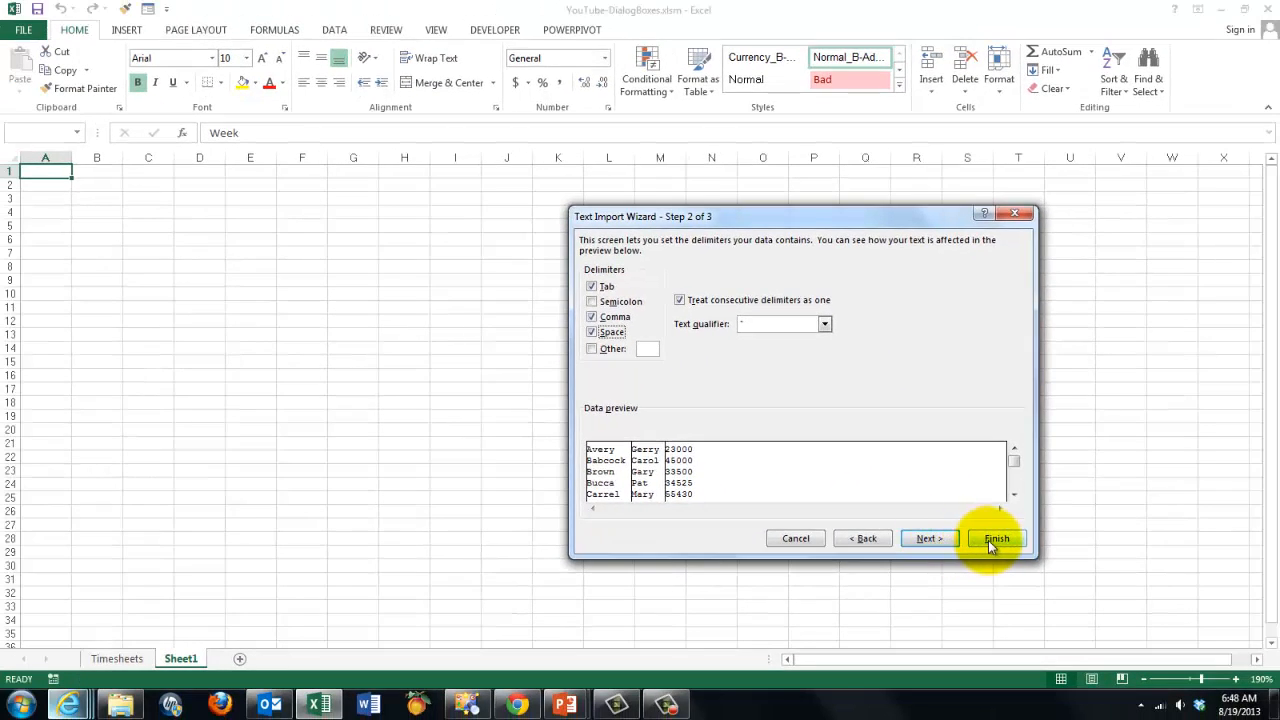
click(996, 538)
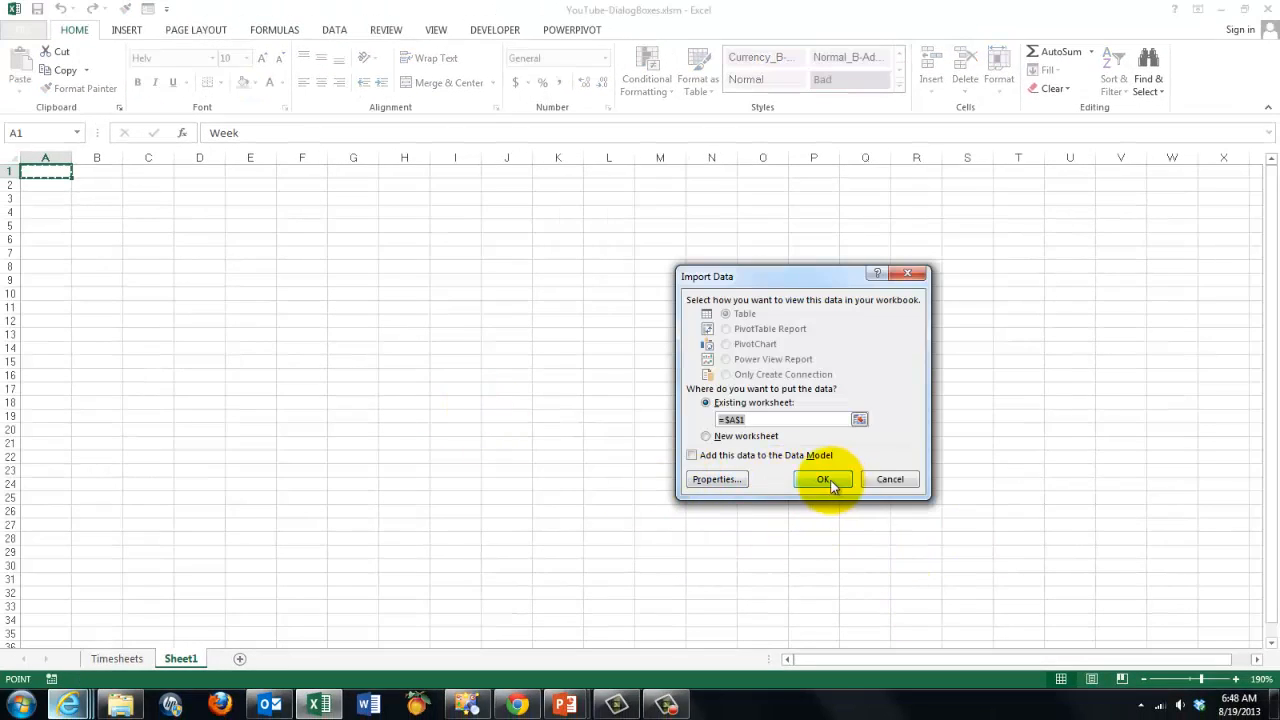
click(824, 480)
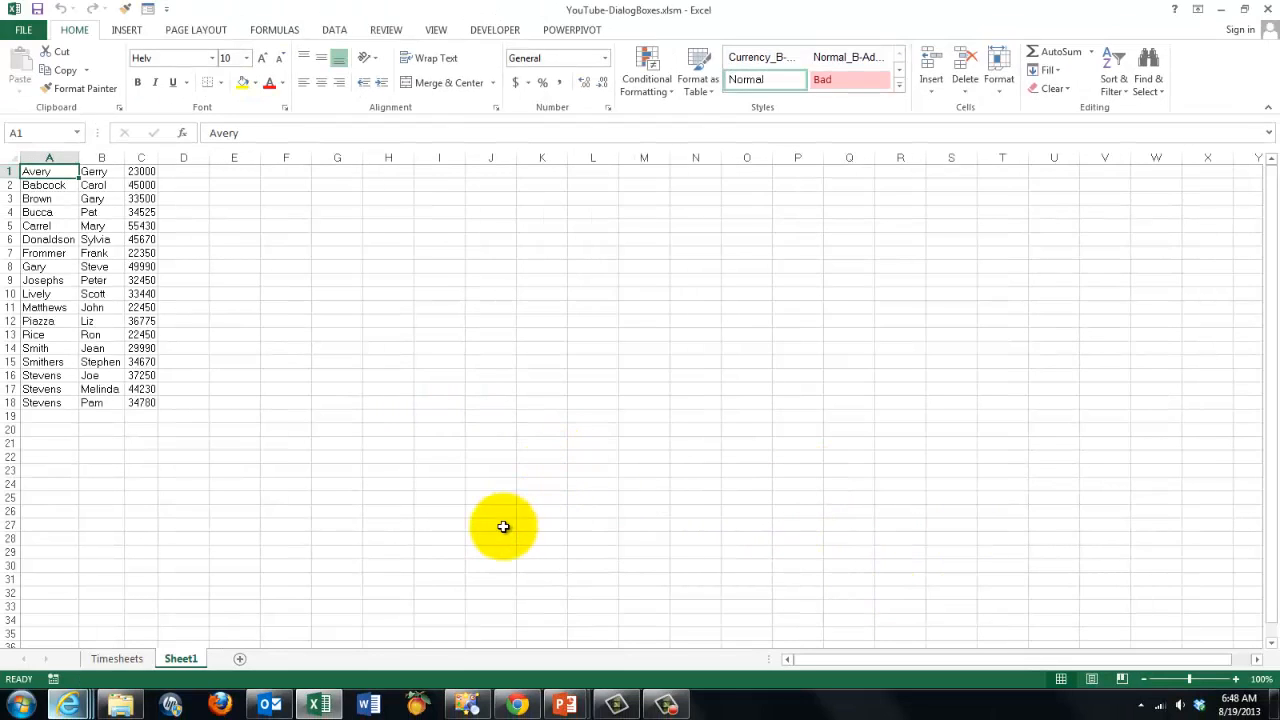
mouse_move(322, 628)
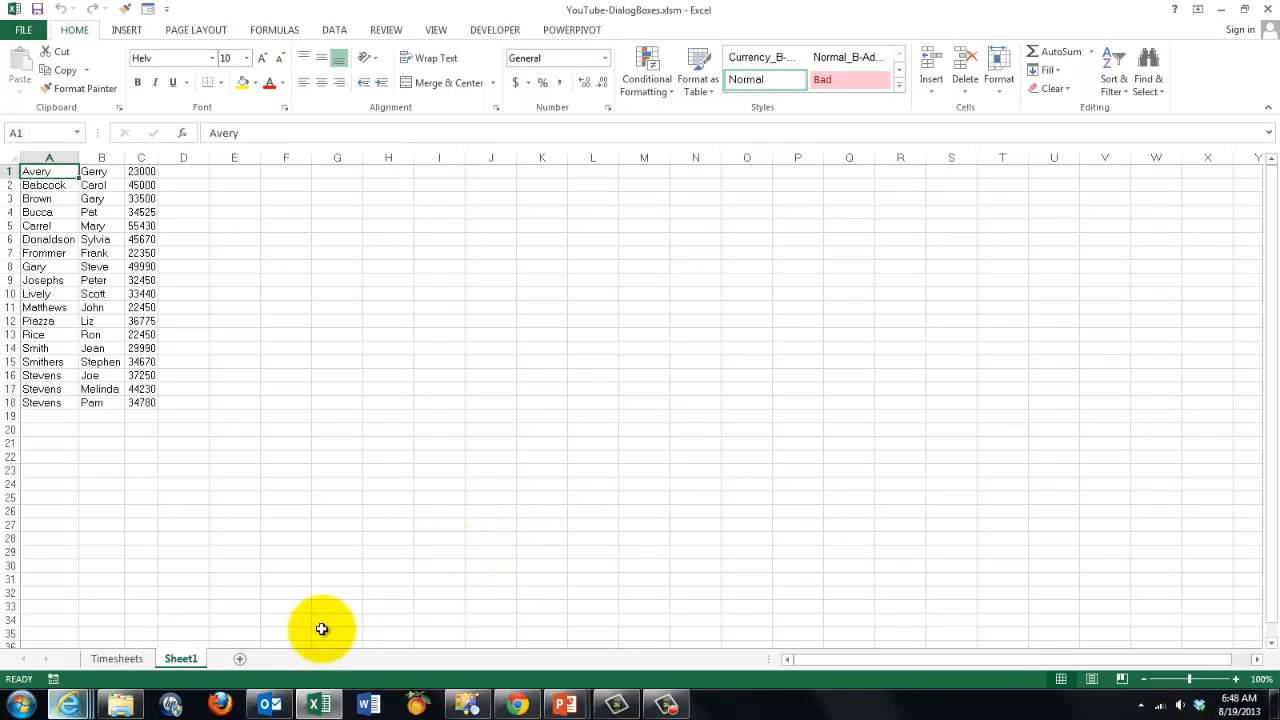
click(116, 658)
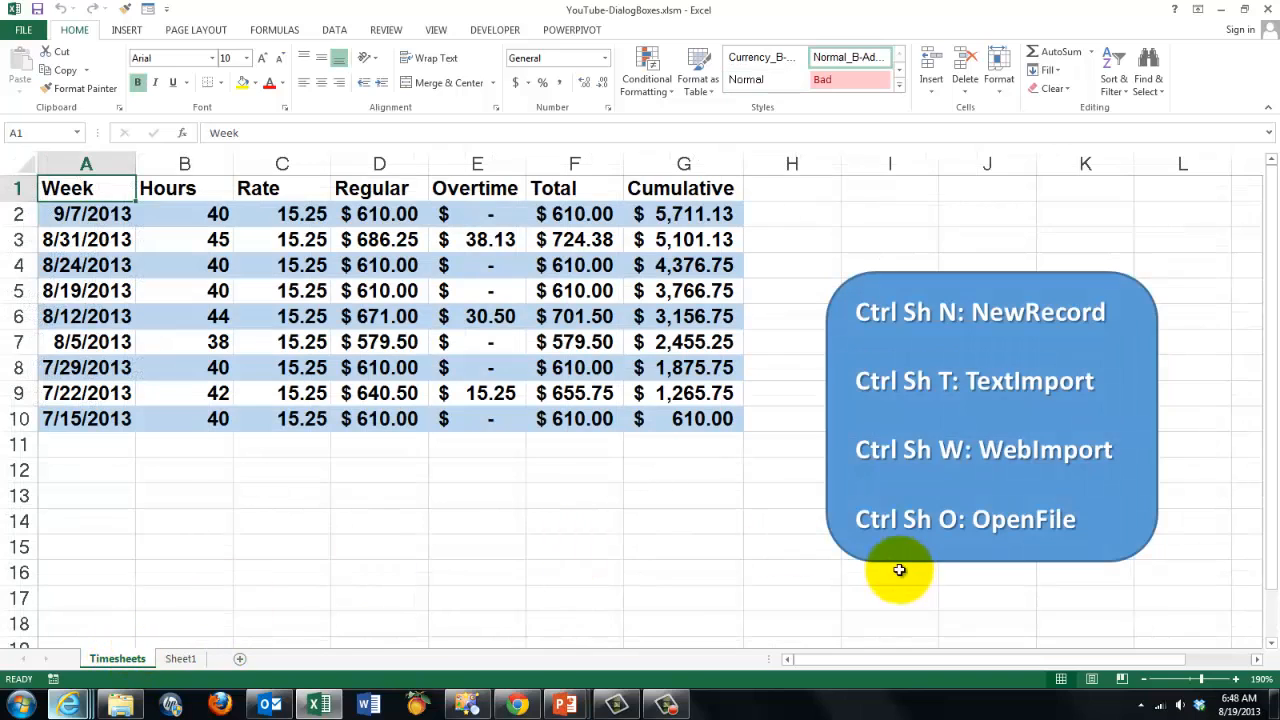
mouse_move(916, 570)
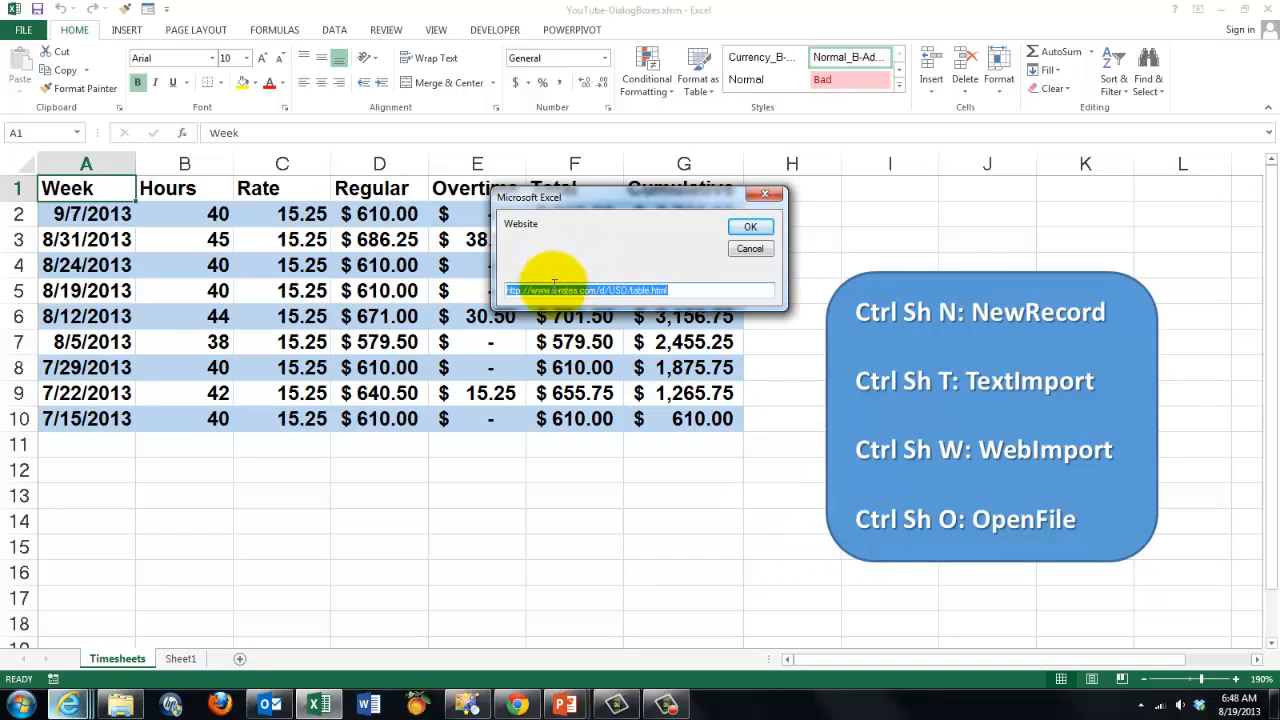
mouse_move(752, 228)
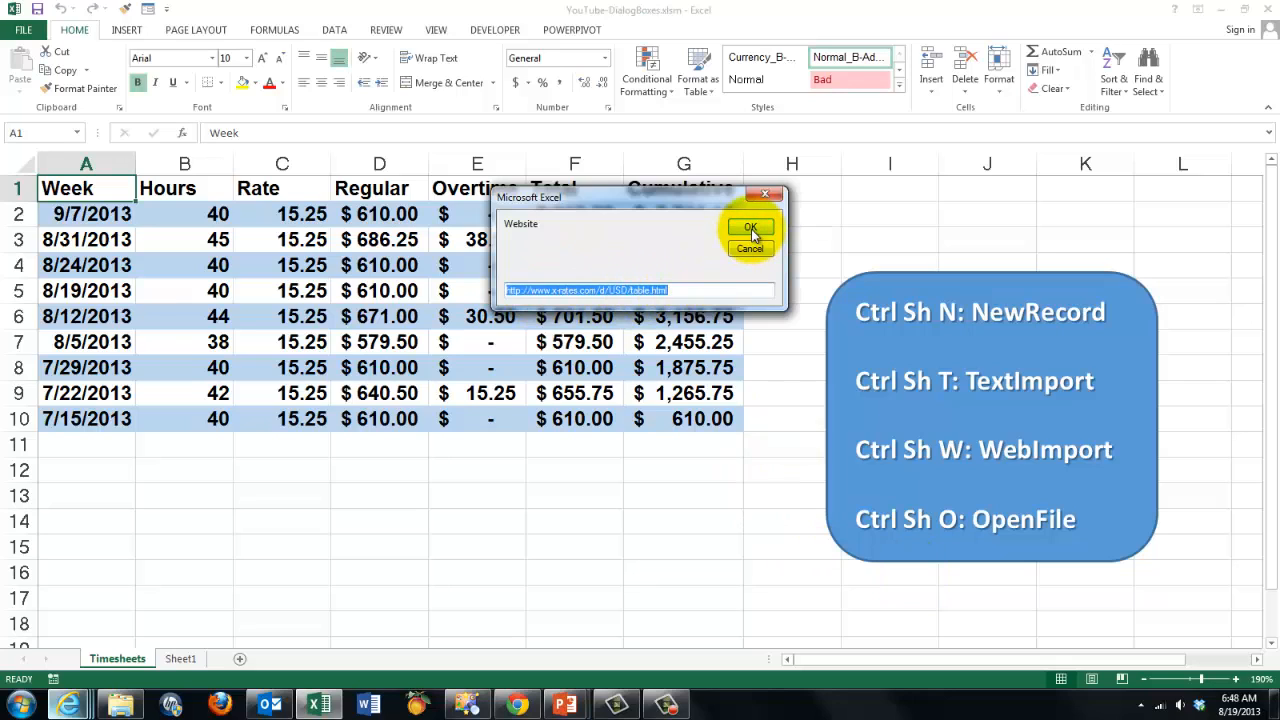
Step: Accept the x-rates URL, import the US dollar exchange-rate table to a new sheet, and return to Timesheets
click(750, 224)
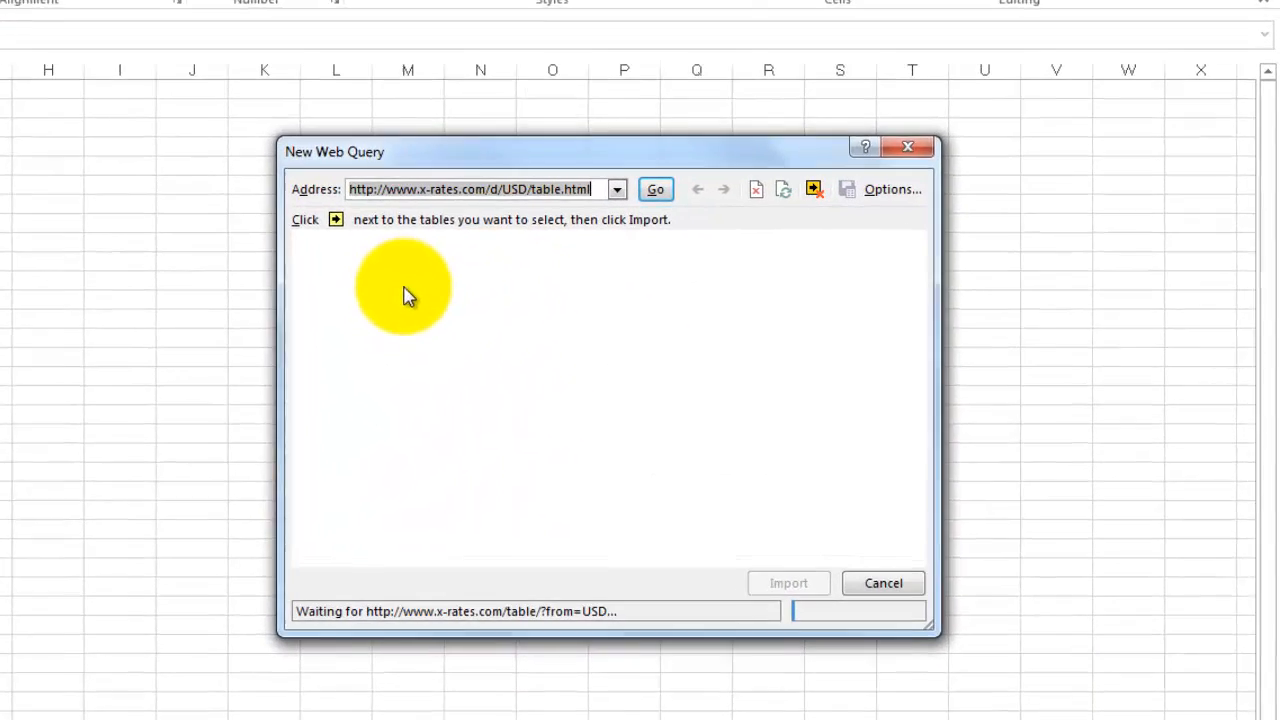
click(656, 188)
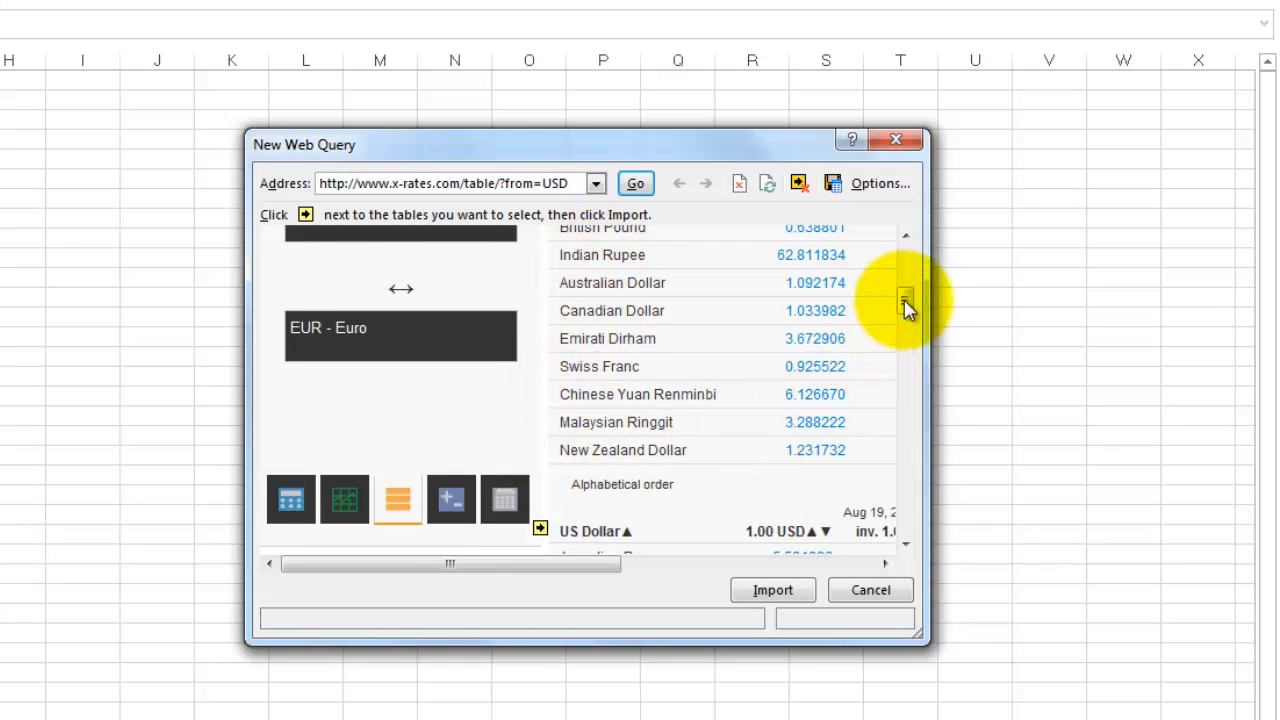
click(540, 328)
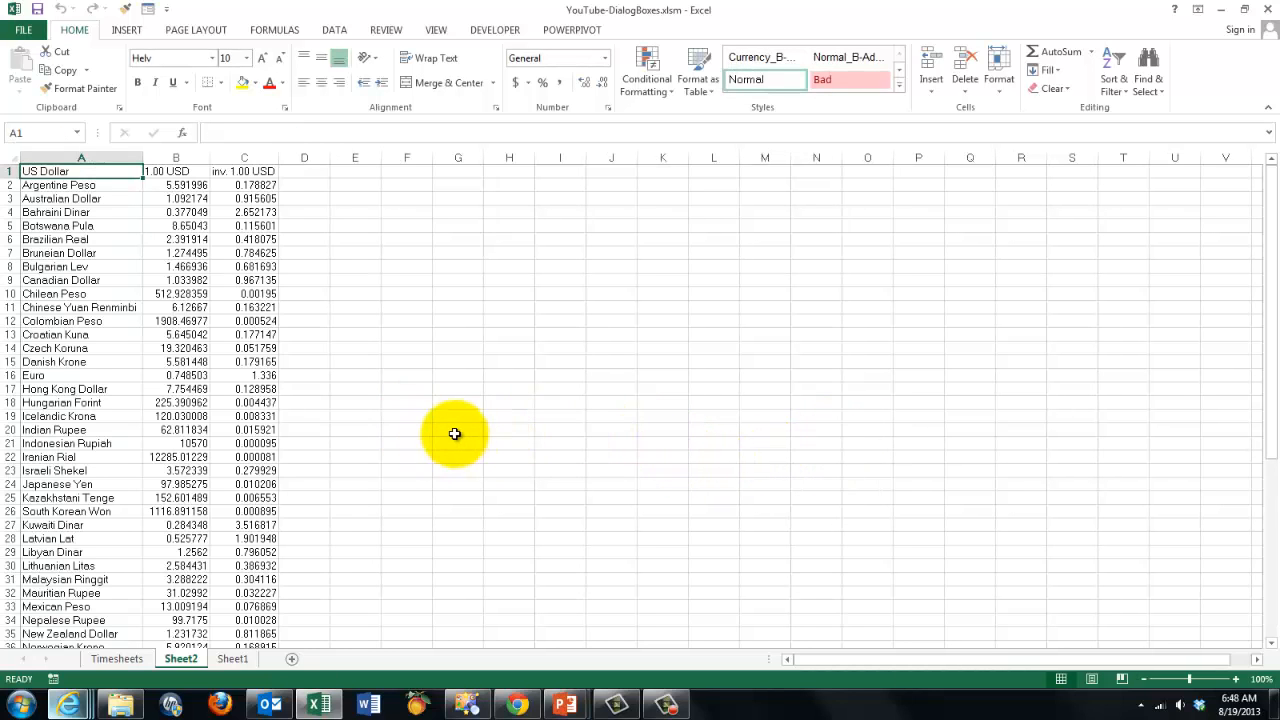
mouse_move(292, 444)
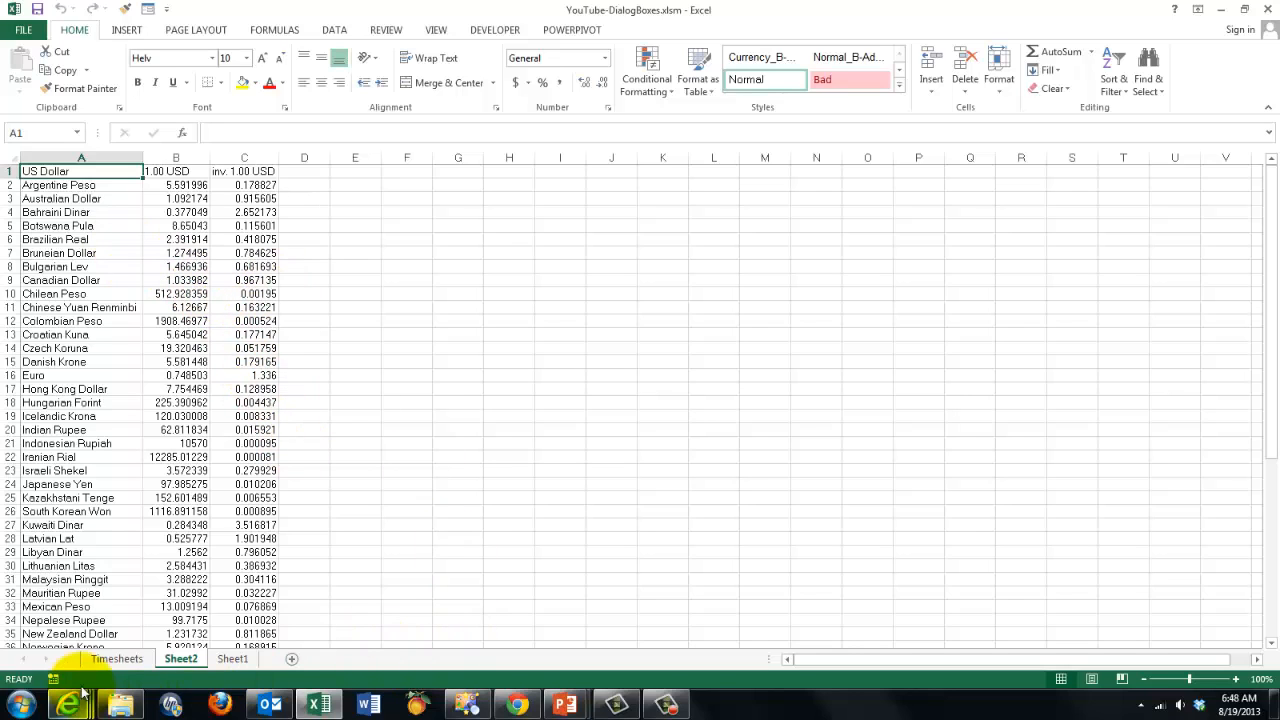
click(118, 656)
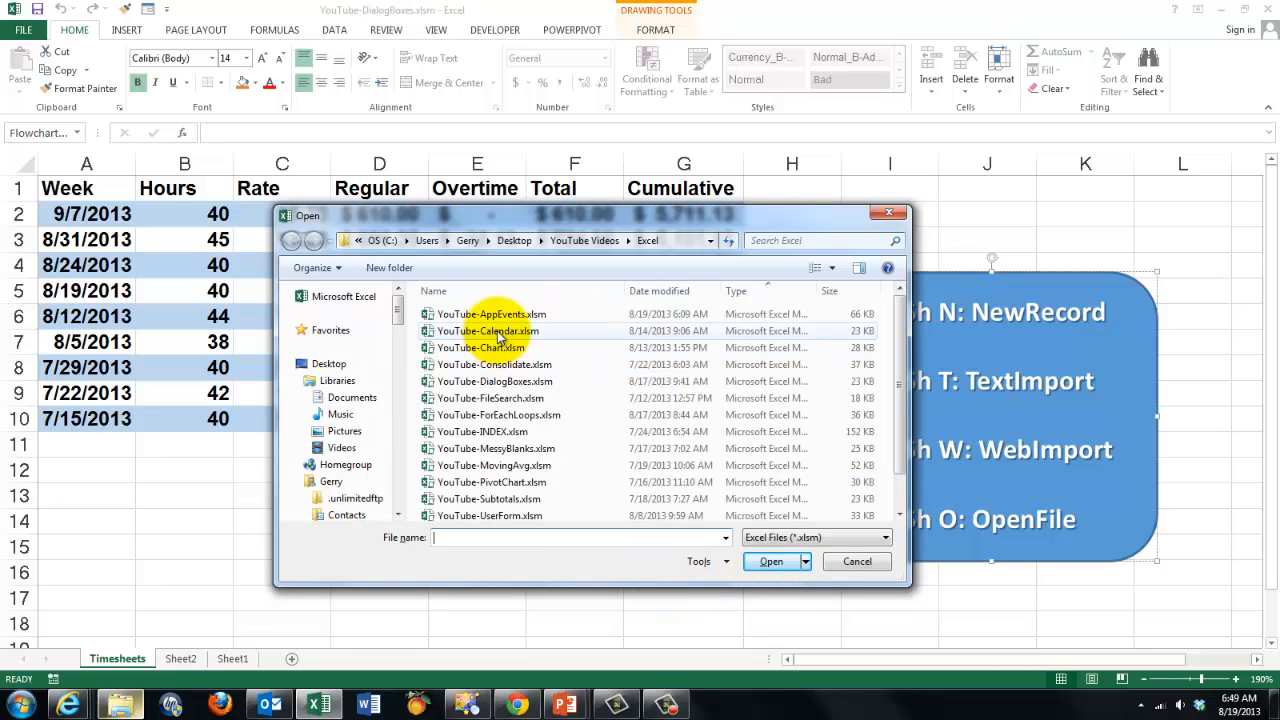
Step: Open YouTube-Calendar.xlsm from the Open dialog so its Calendar sheet shows
click(484, 330)
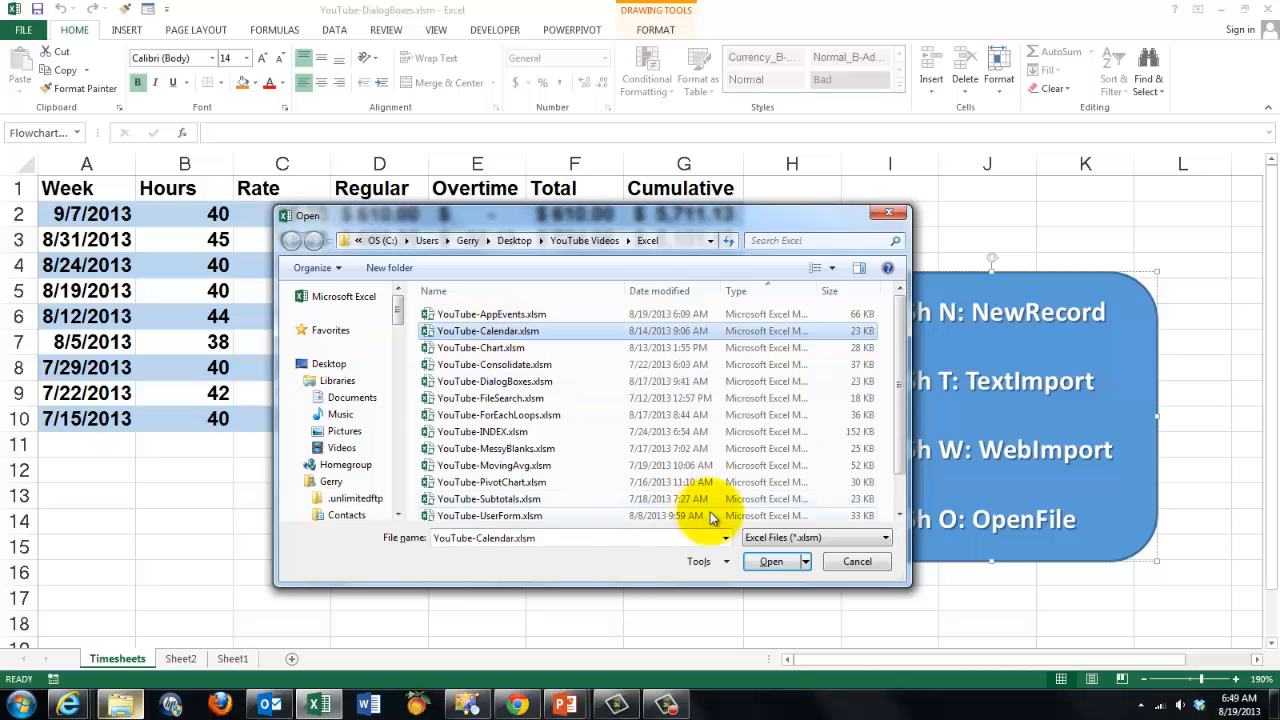
click(768, 560)
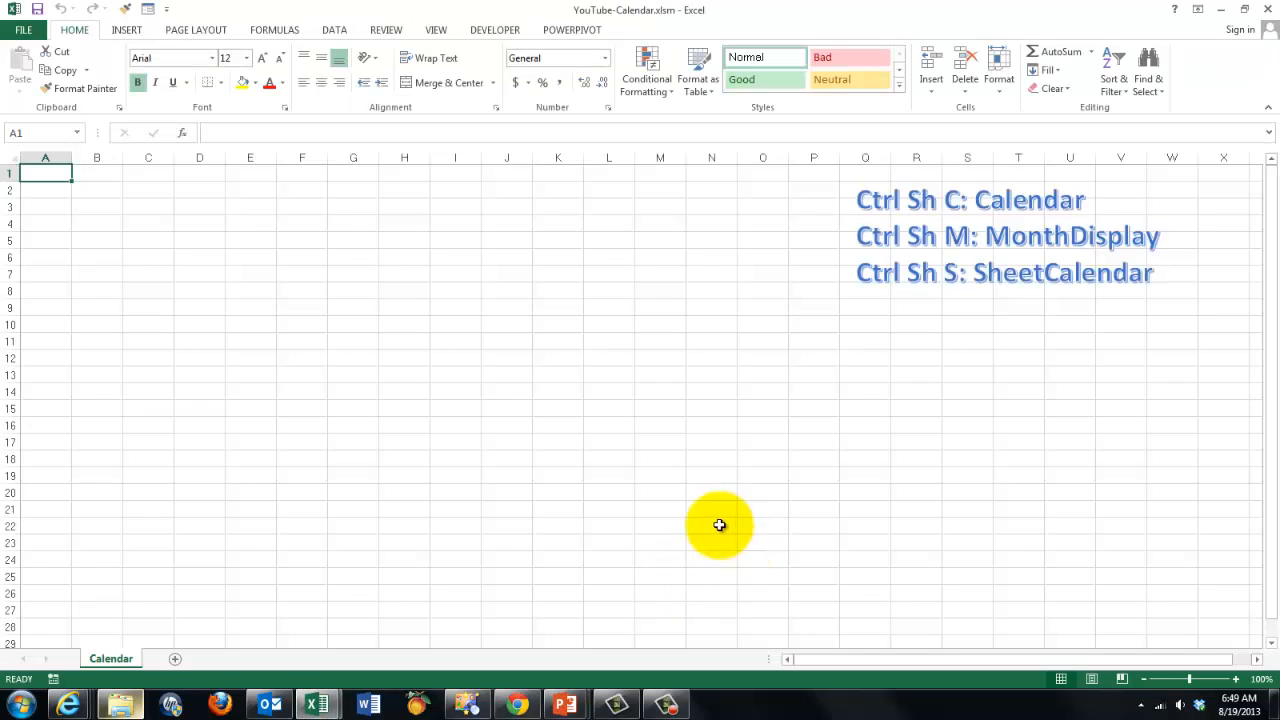
mouse_move(102, 432)
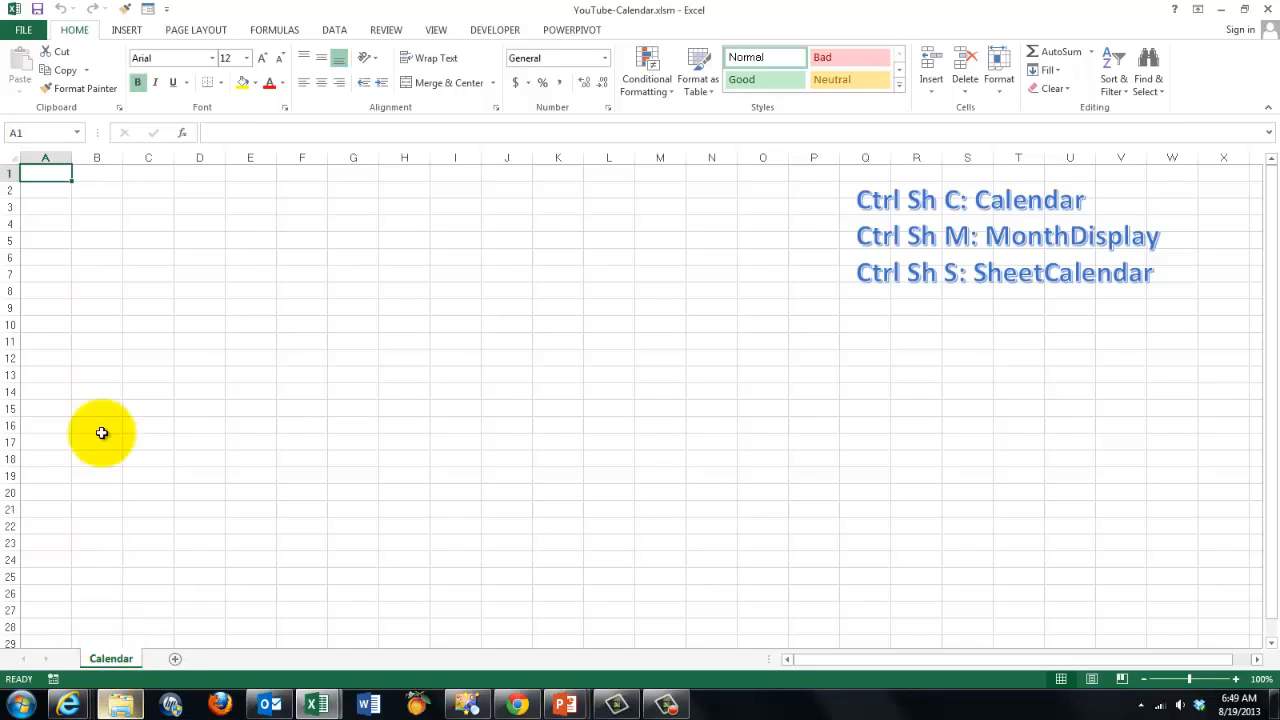
mouse_move(840, 444)
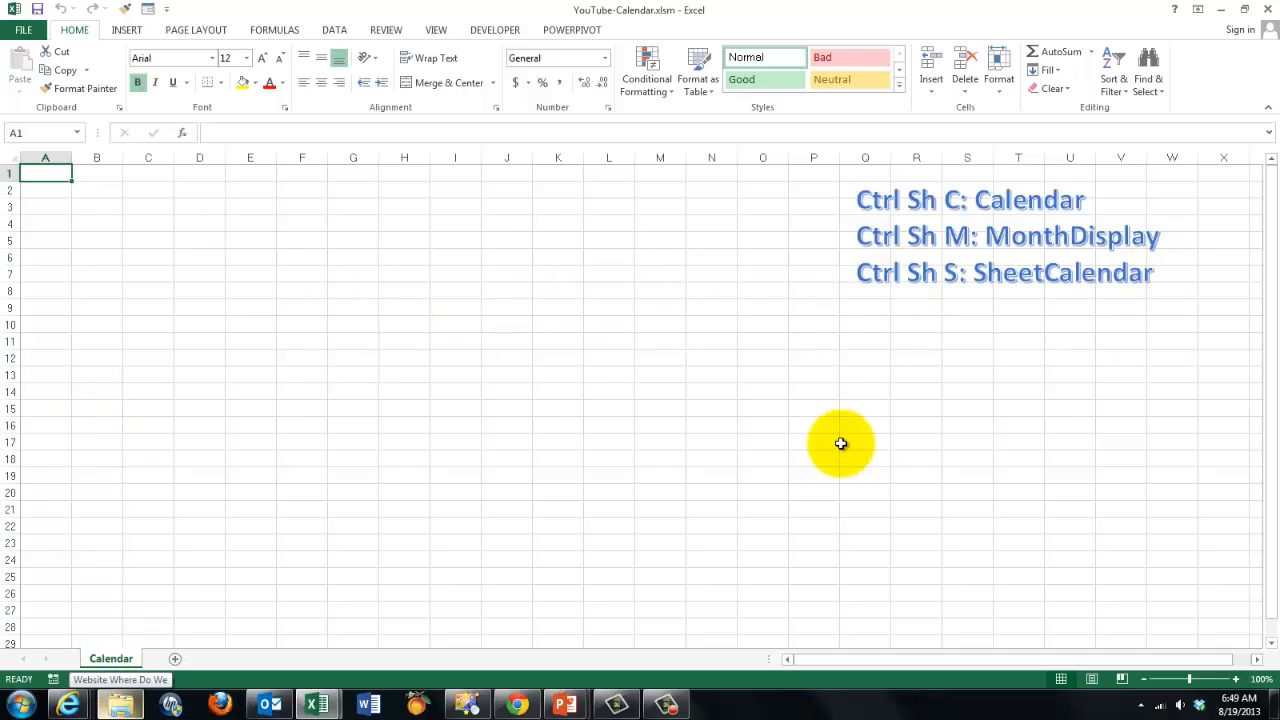